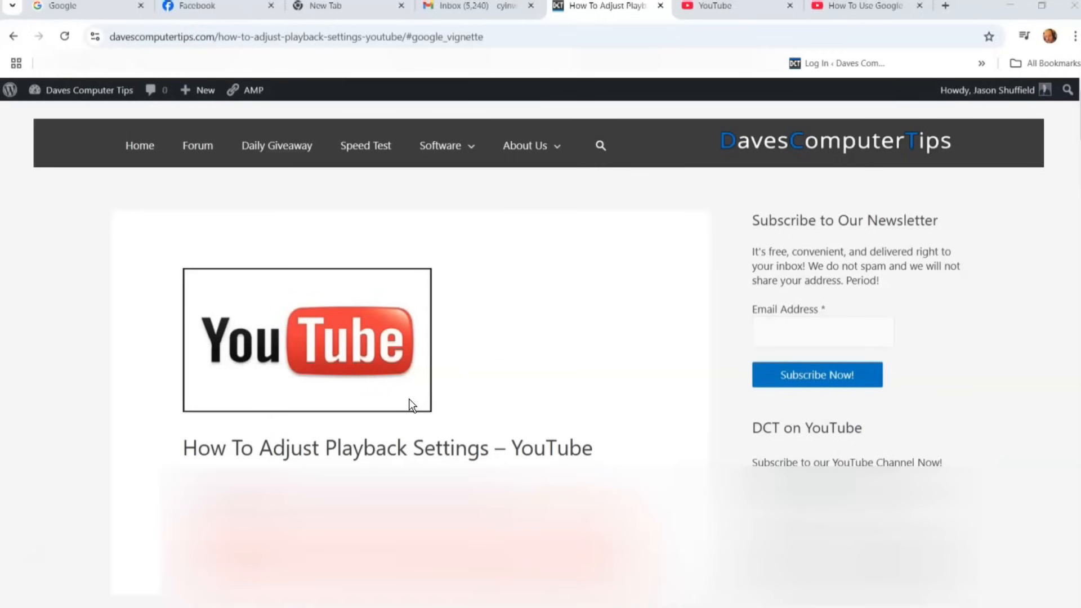
mouse_move(455, 374)
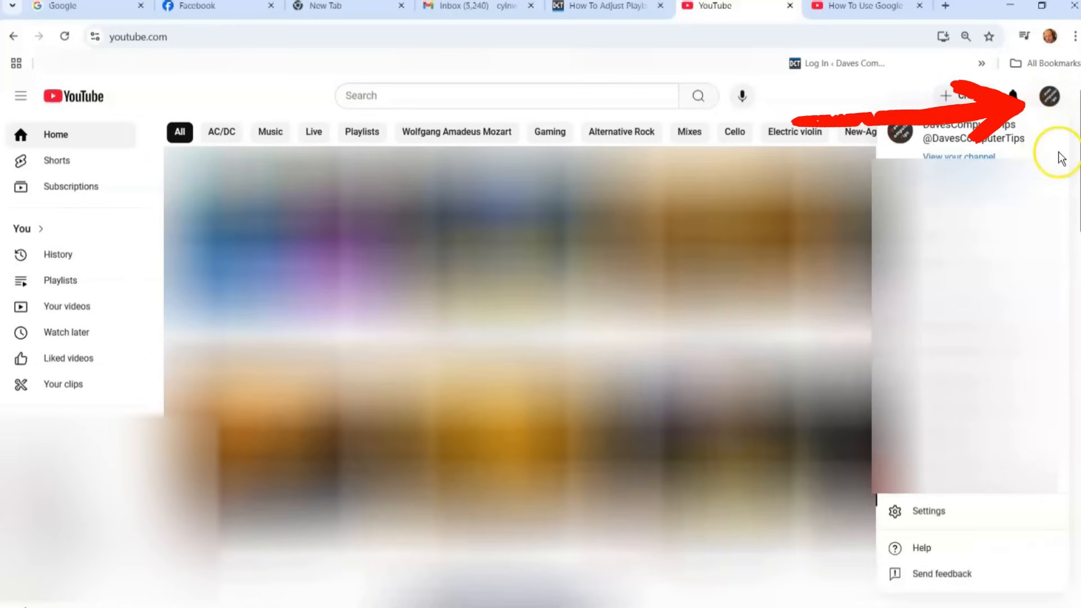
mouse_move(1076, 103)
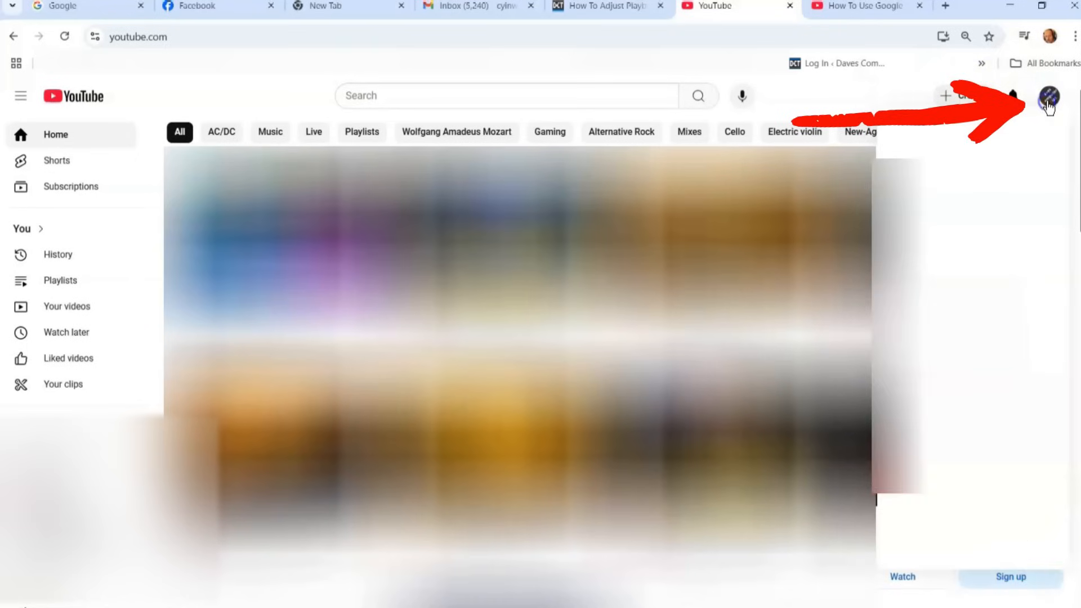
Step: Reach the Playback and performance page through the account menu's Settings
click(1049, 95)
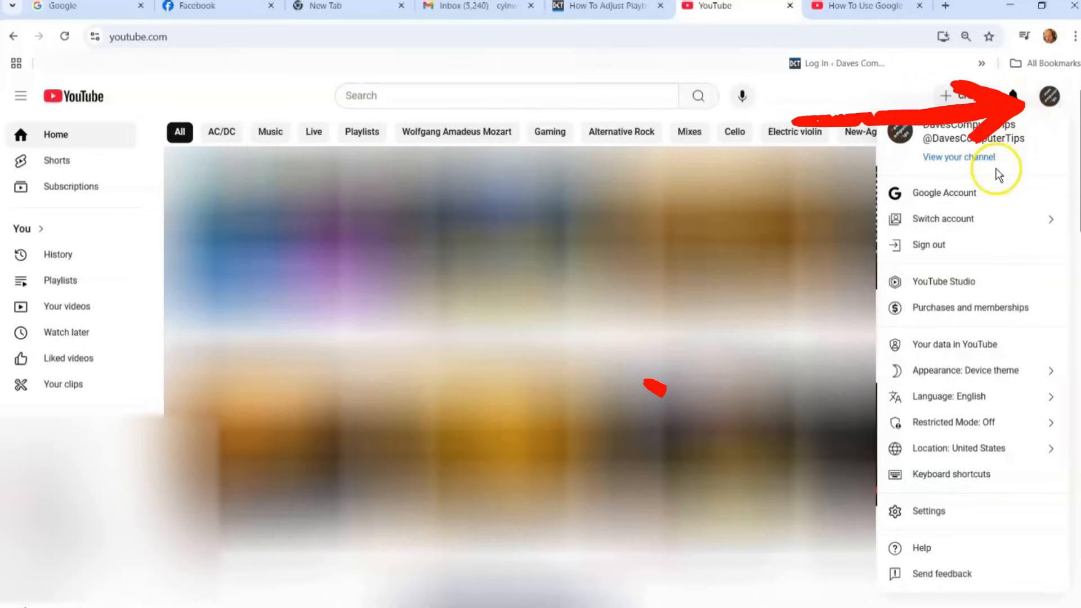
mouse_move(913, 518)
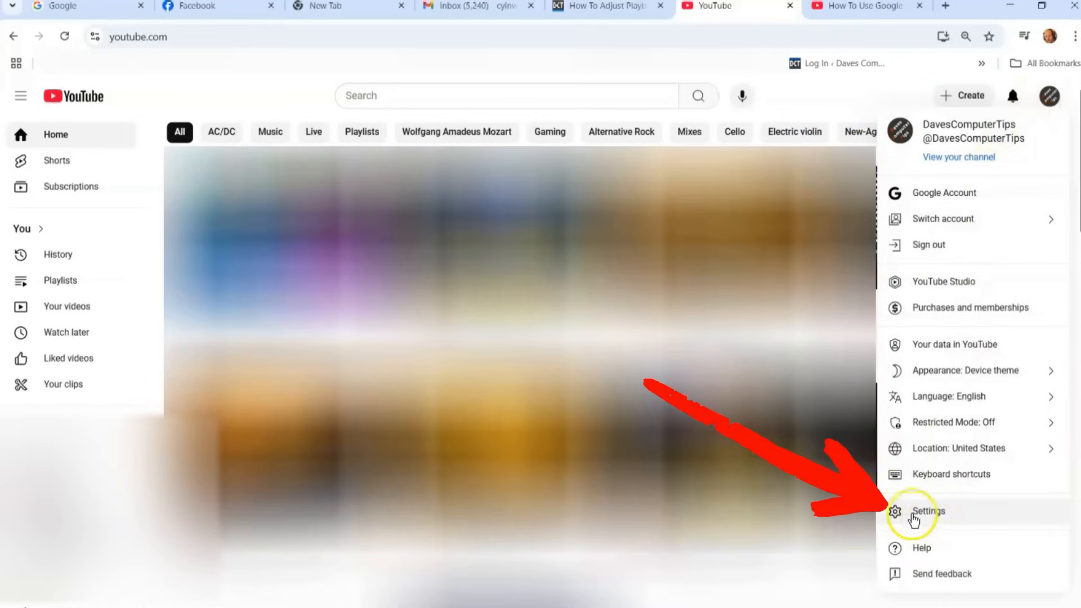
click(927, 512)
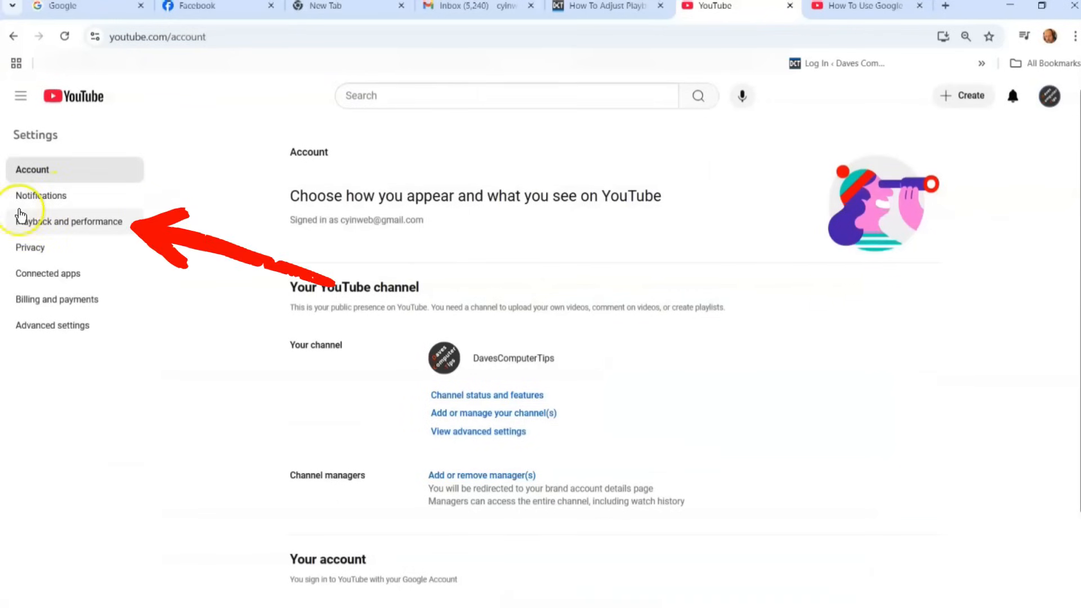
mouse_move(82, 227)
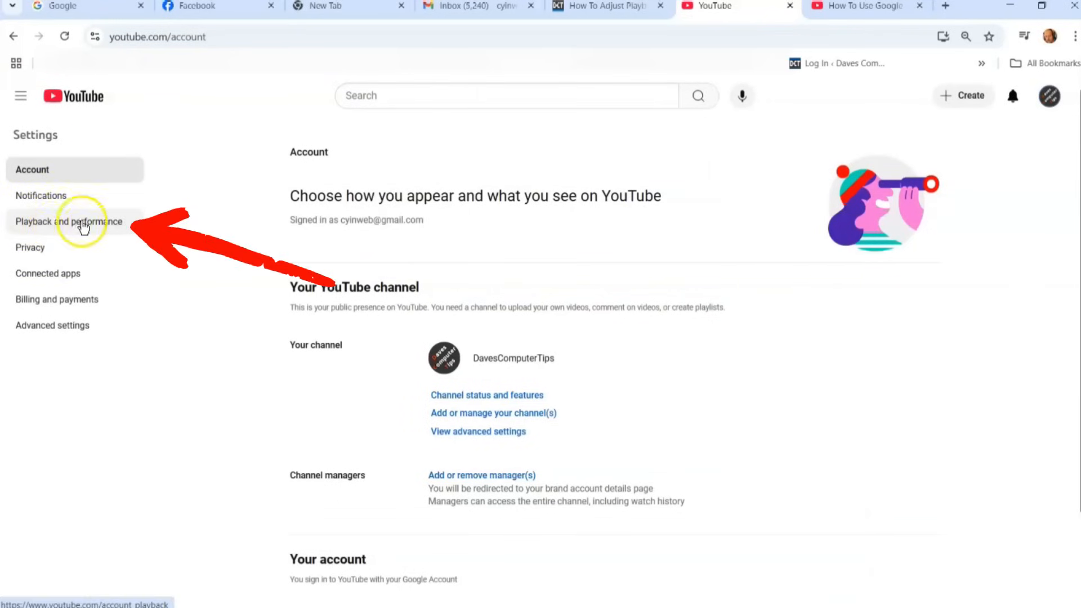
click(69, 222)
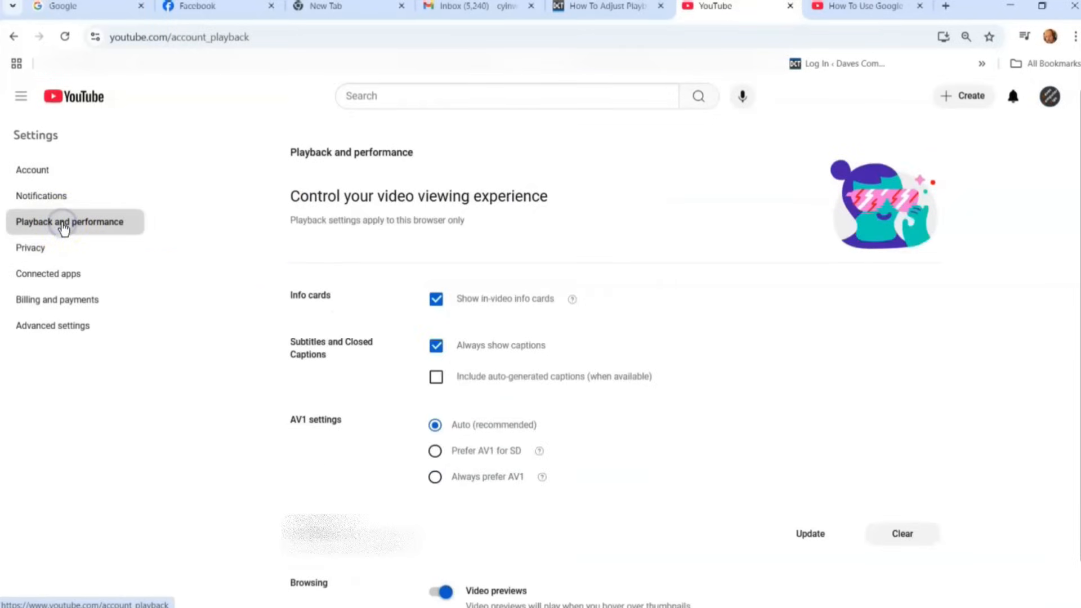
mouse_move(116, 137)
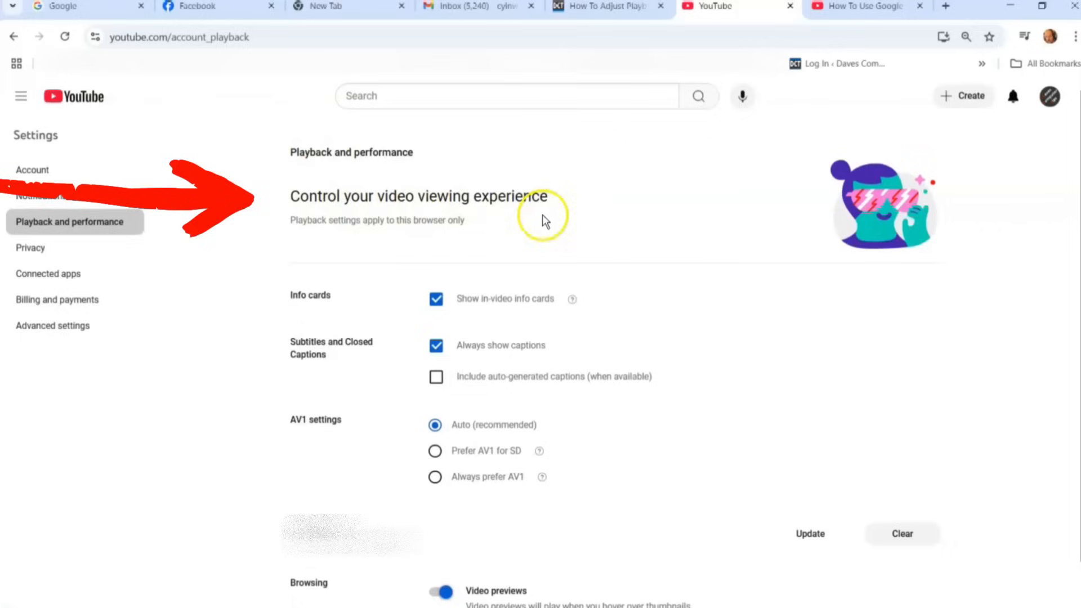
mouse_move(364, 244)
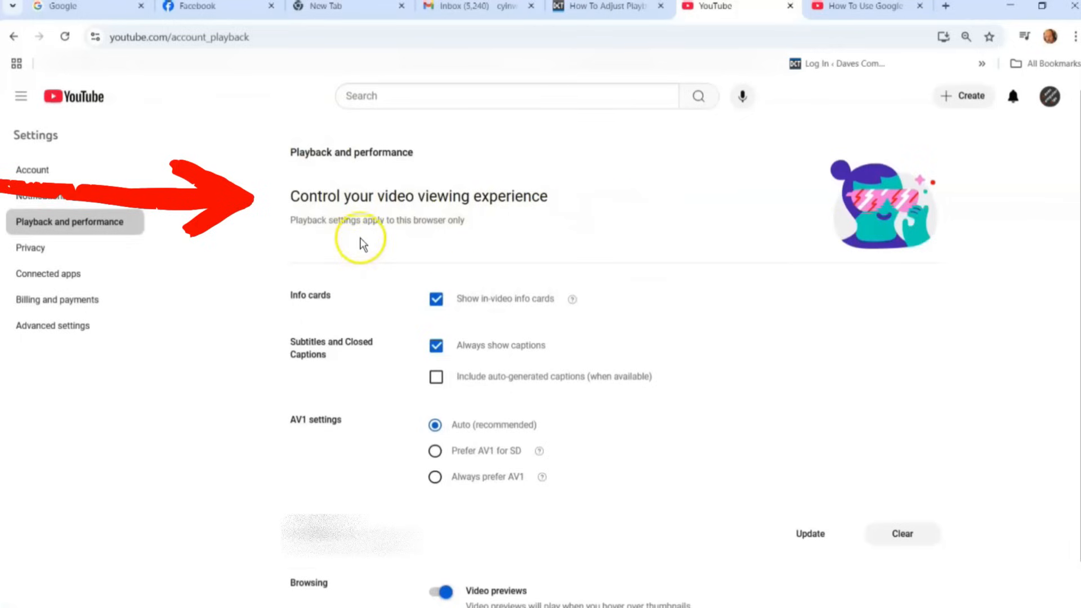
mouse_move(510, 239)
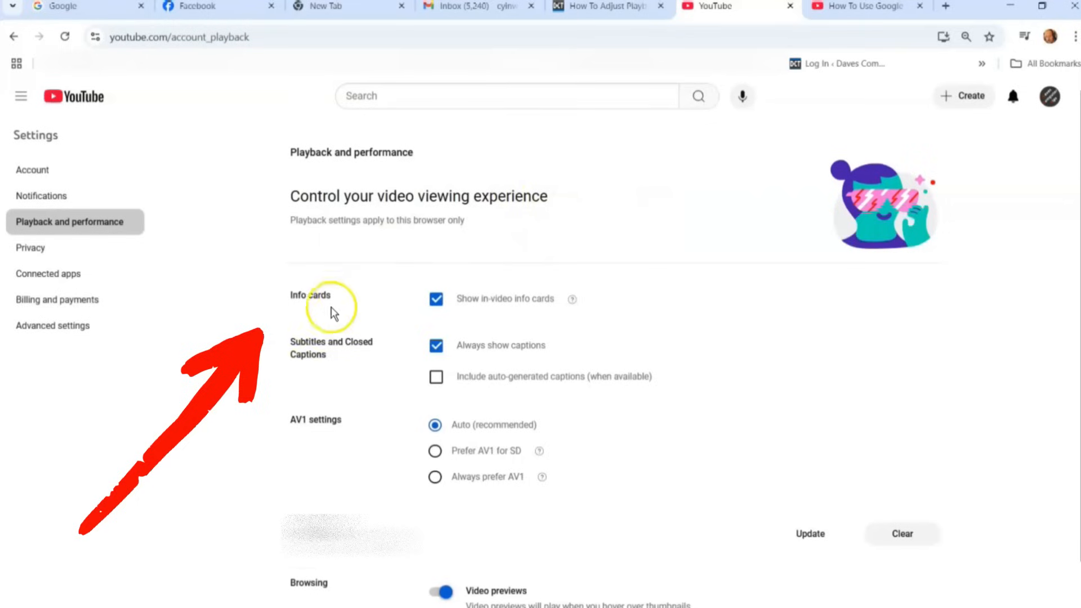
mouse_move(555, 318)
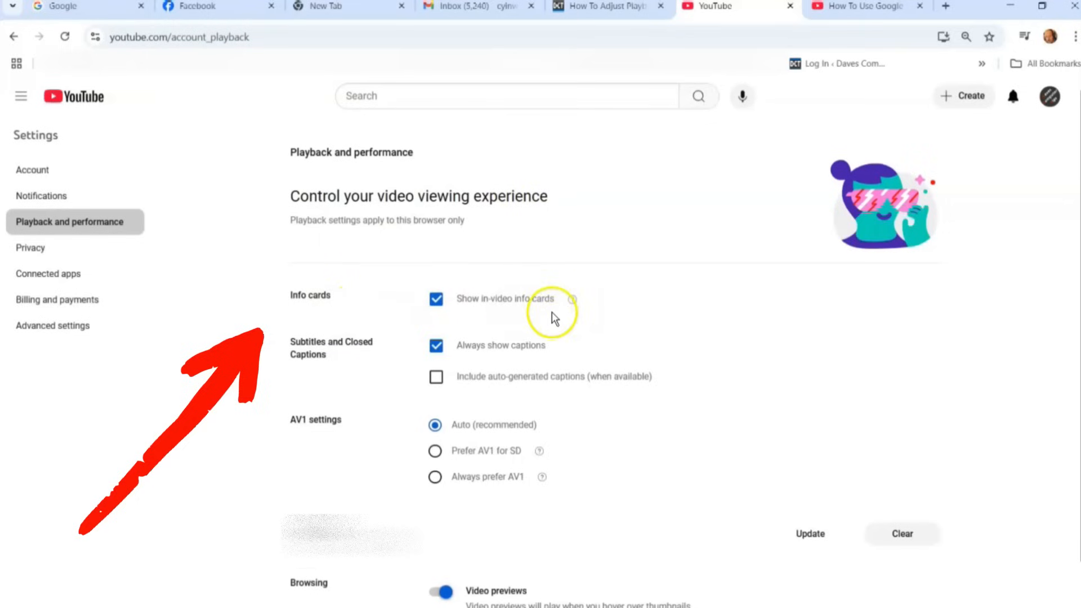
mouse_move(352, 362)
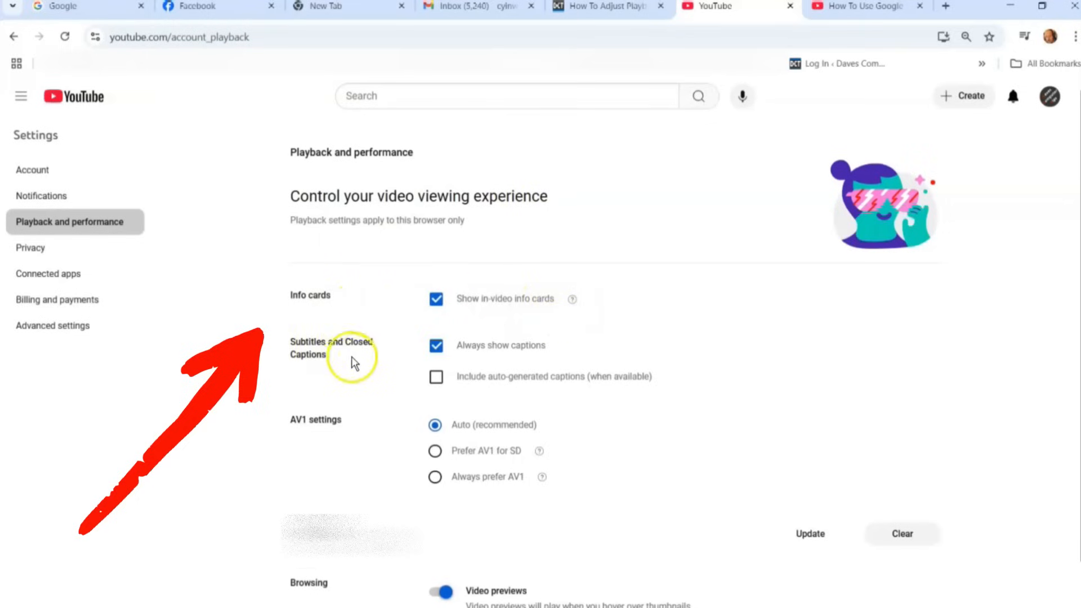
mouse_move(558, 361)
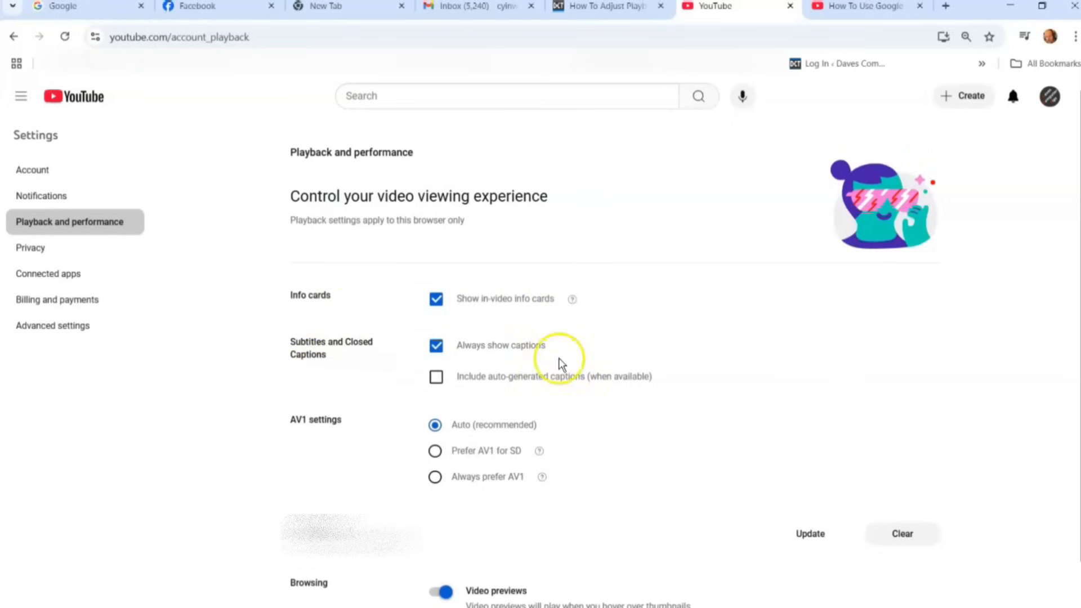
mouse_move(414, 381)
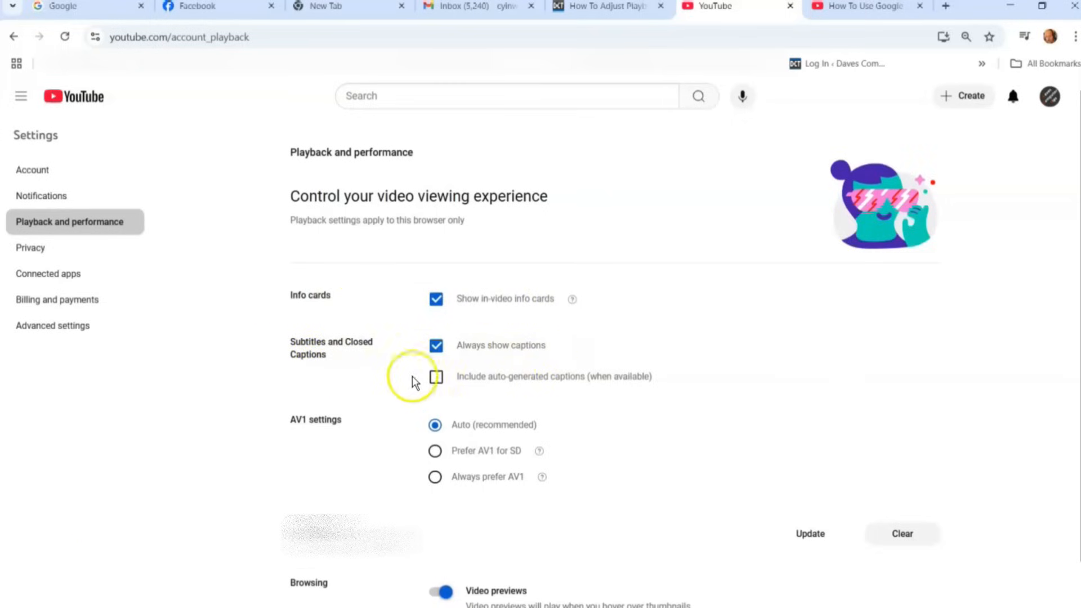
mouse_move(526, 395)
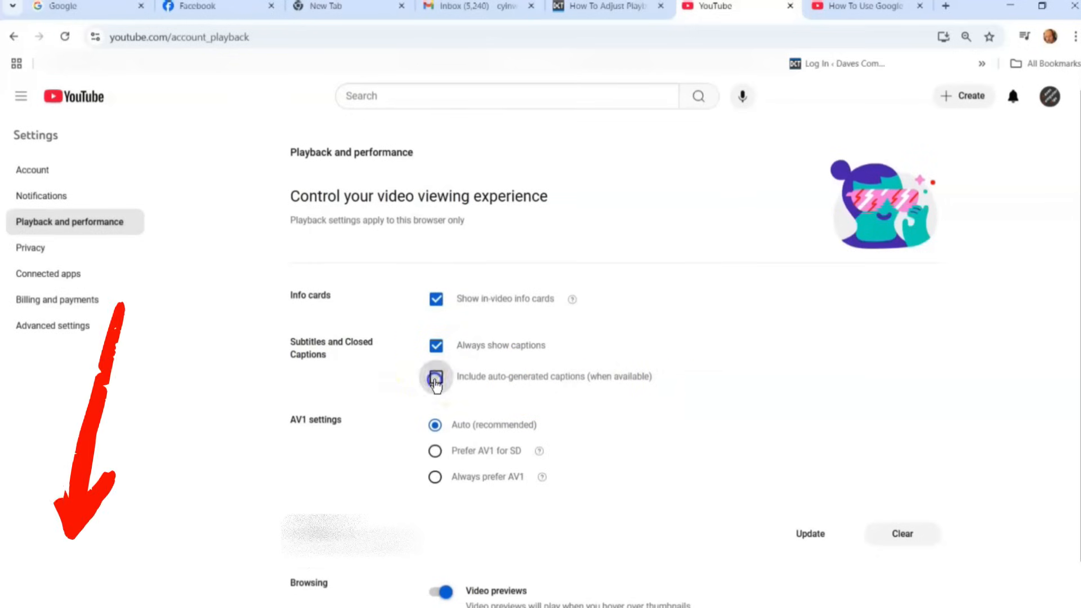
click(436, 376)
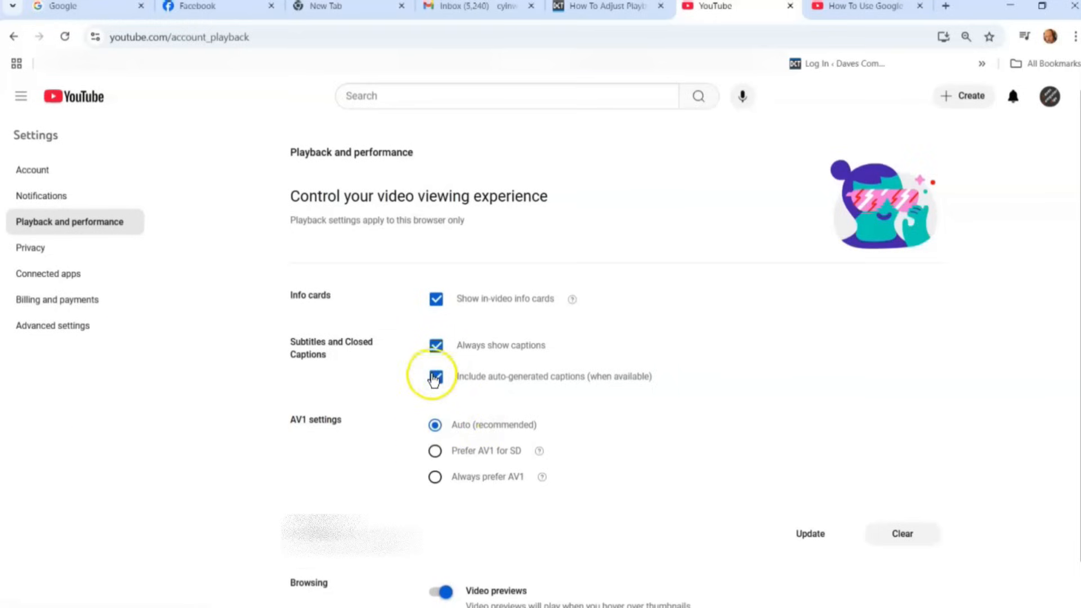
click(436, 376)
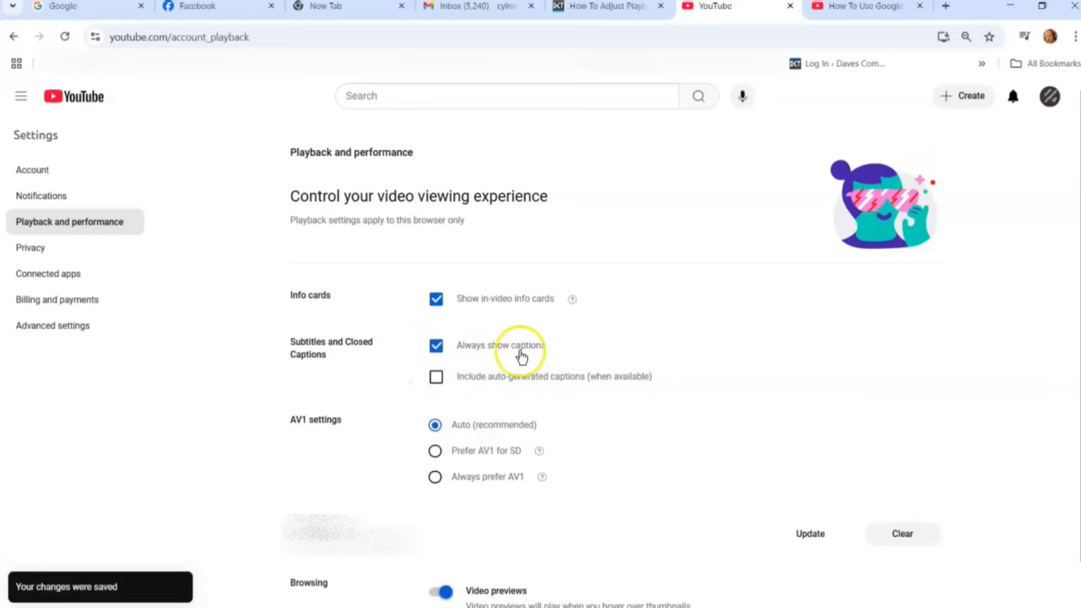
mouse_move(377, 361)
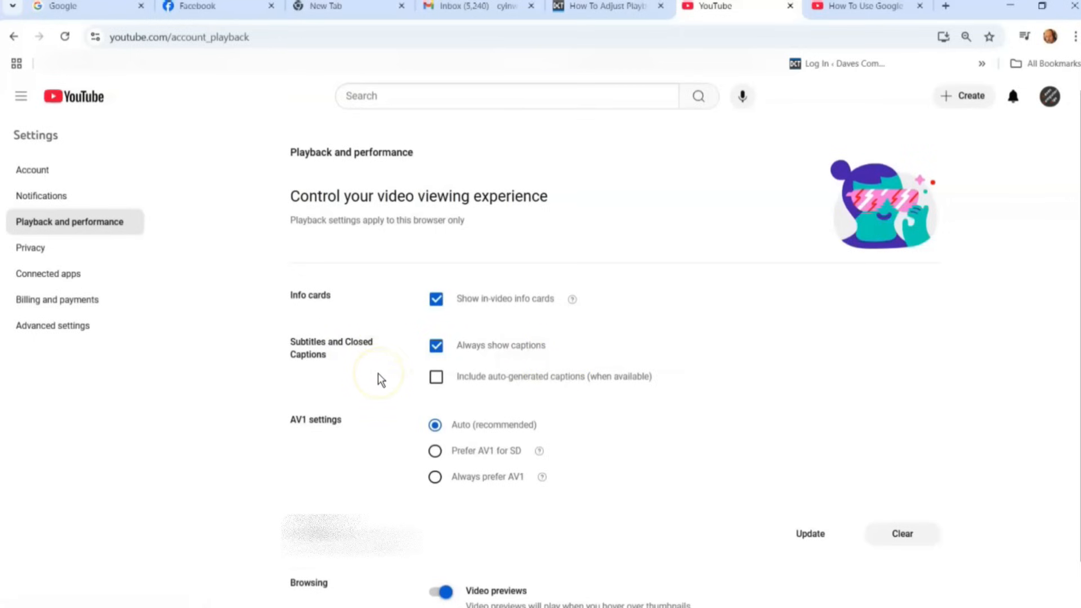
mouse_move(303, 435)
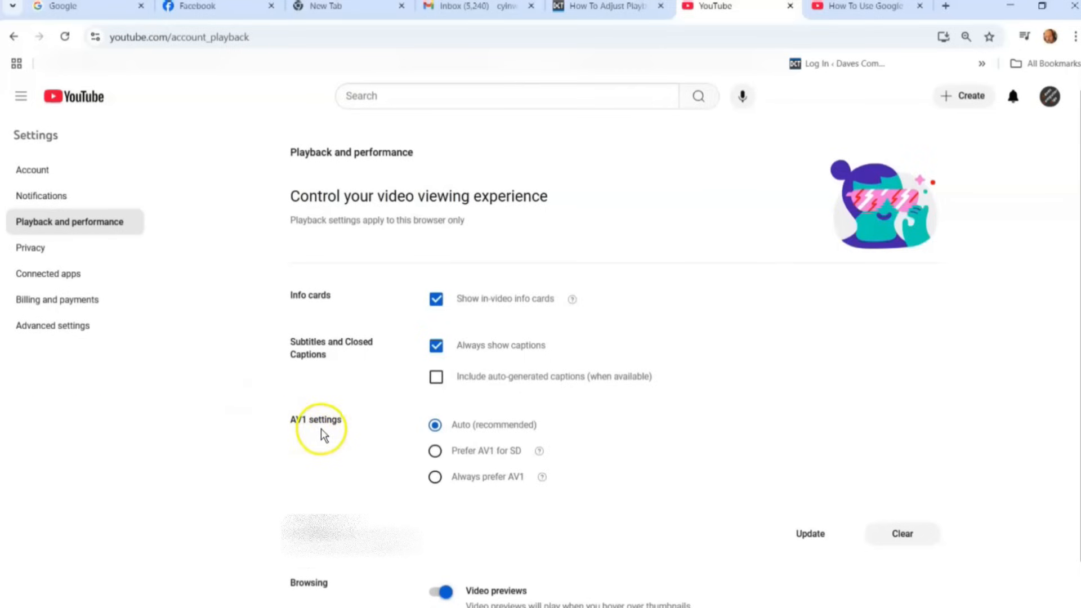
mouse_move(562, 436)
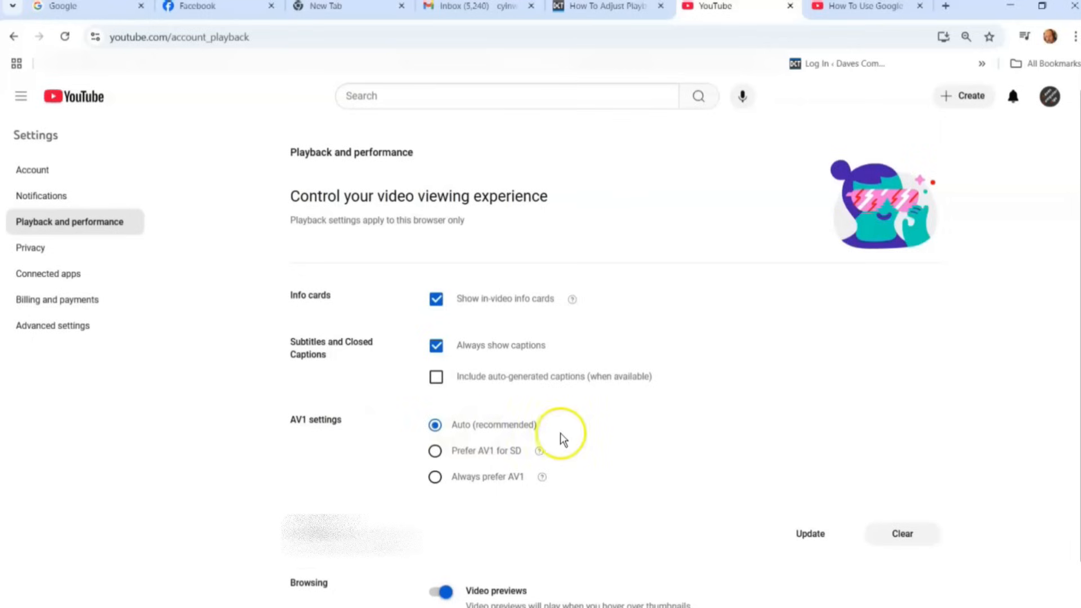
mouse_move(526, 477)
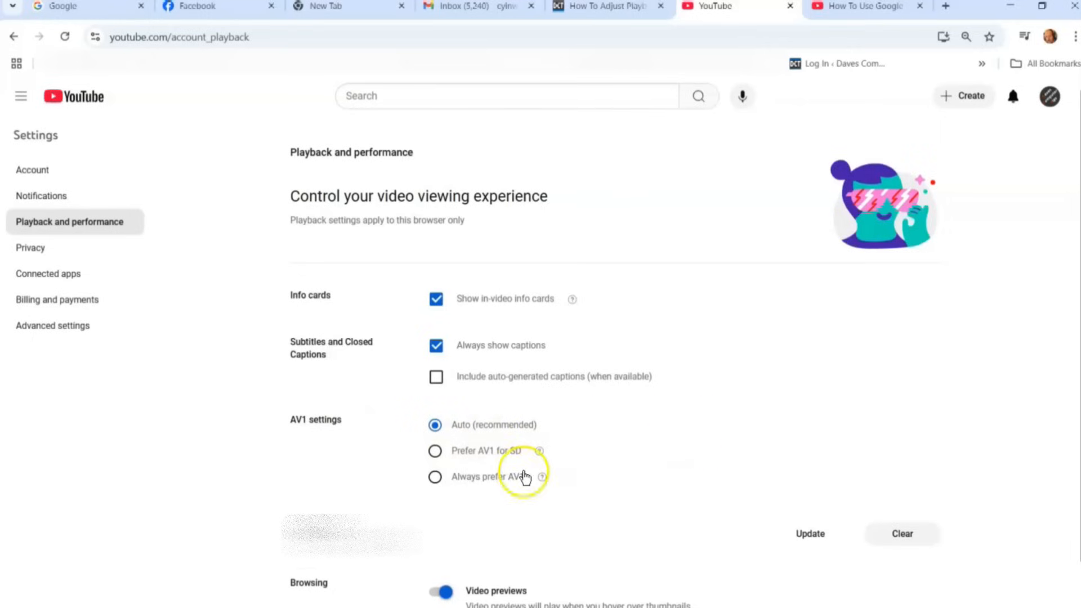
mouse_move(540, 450)
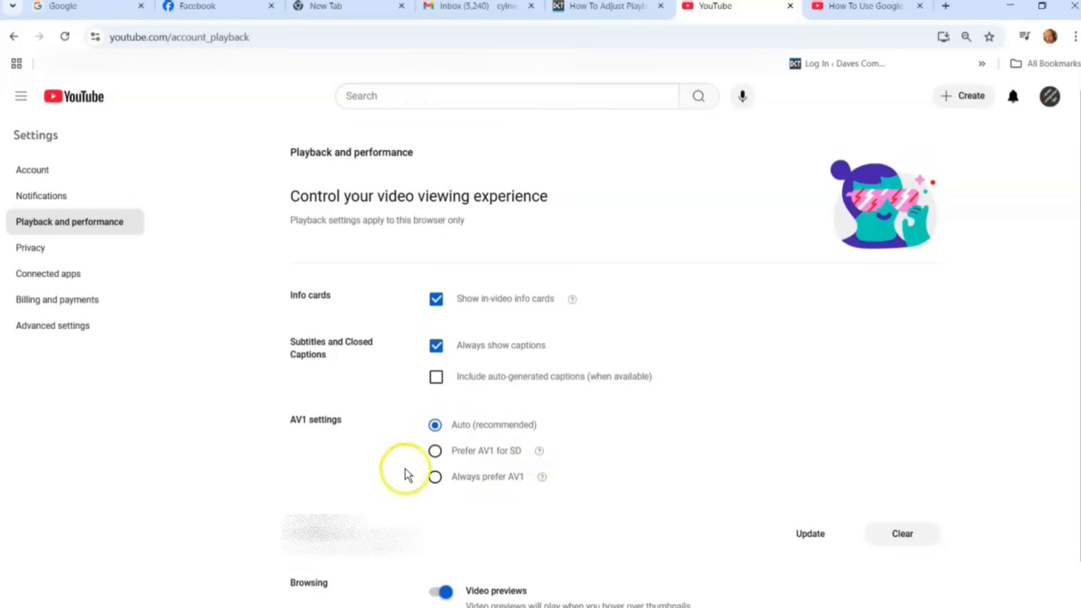
mouse_move(484, 465)
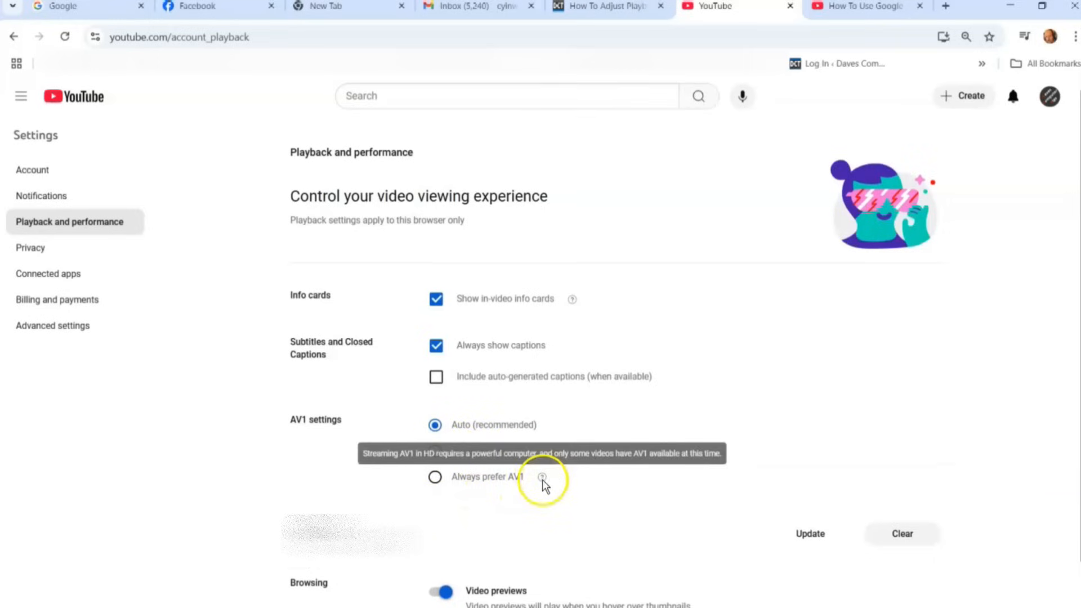
mouse_move(543, 483)
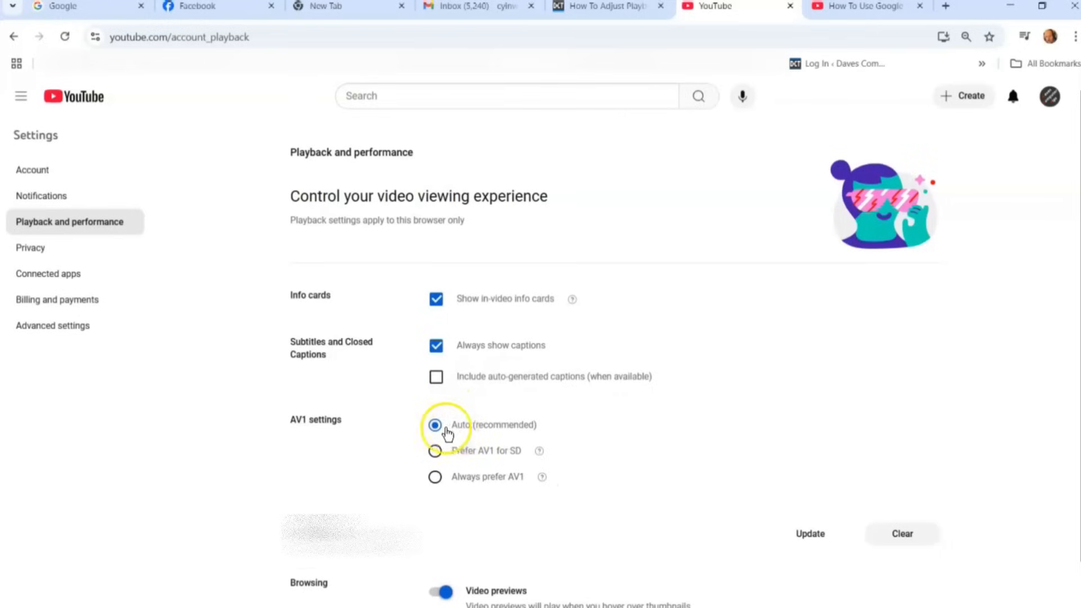
mouse_move(576, 416)
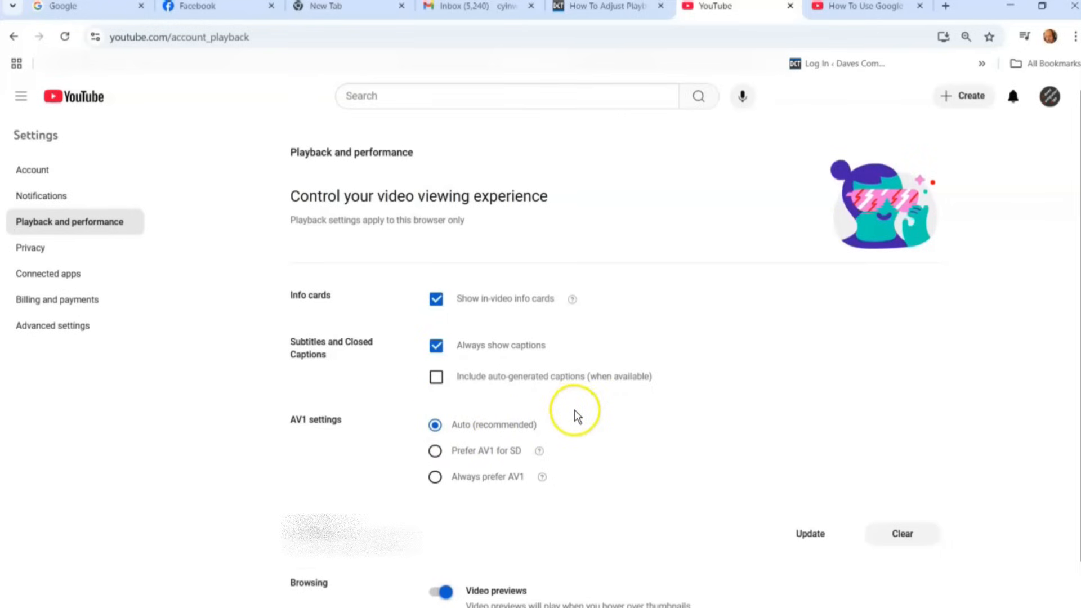
mouse_move(564, 412)
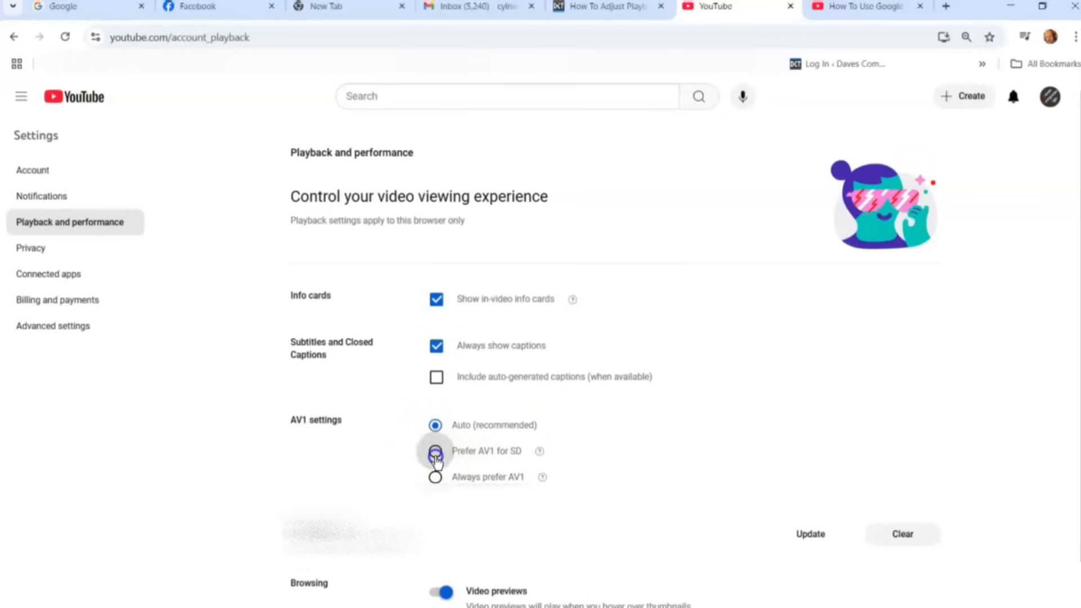
click(435, 451)
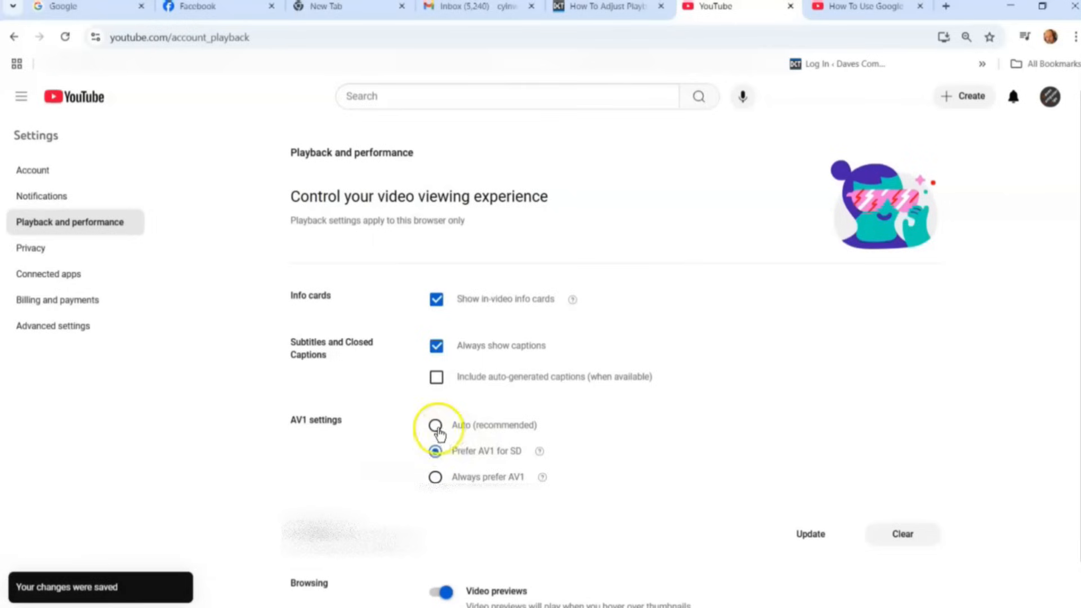
click(436, 425)
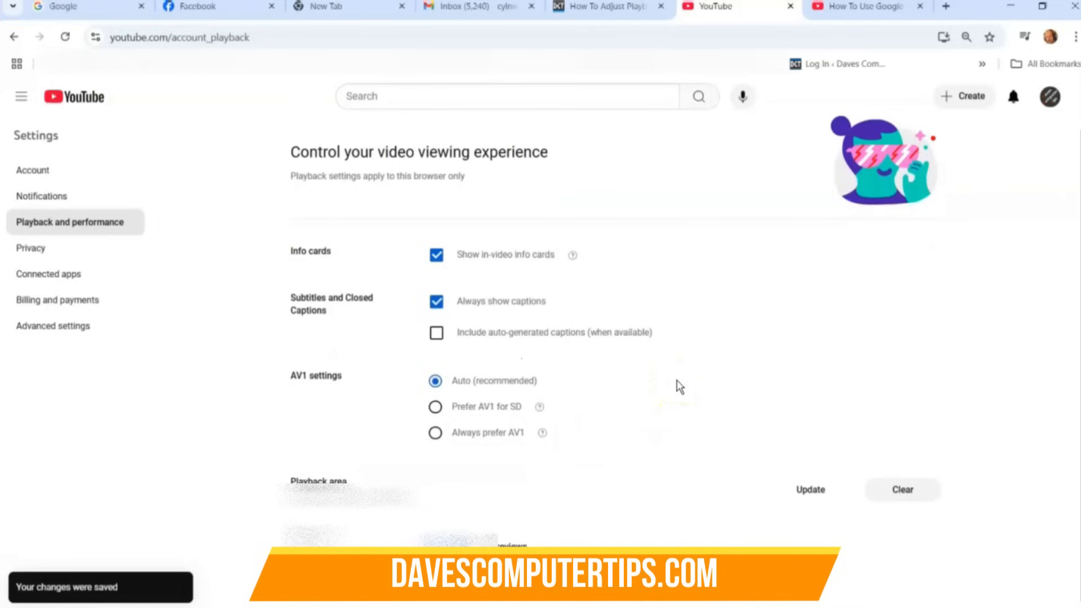
mouse_move(312, 409)
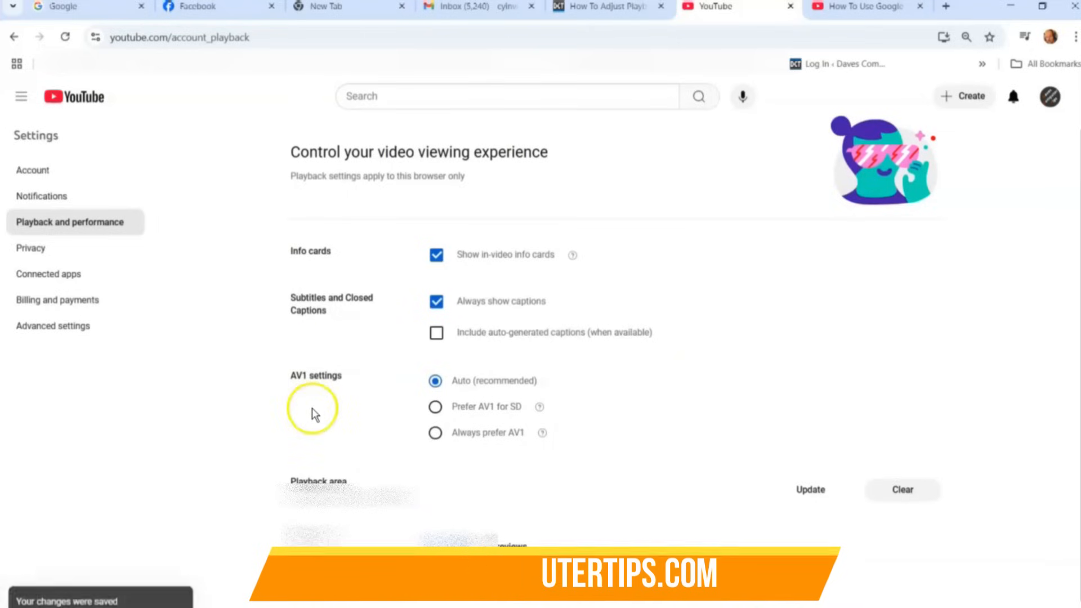
scroll(down, 3)
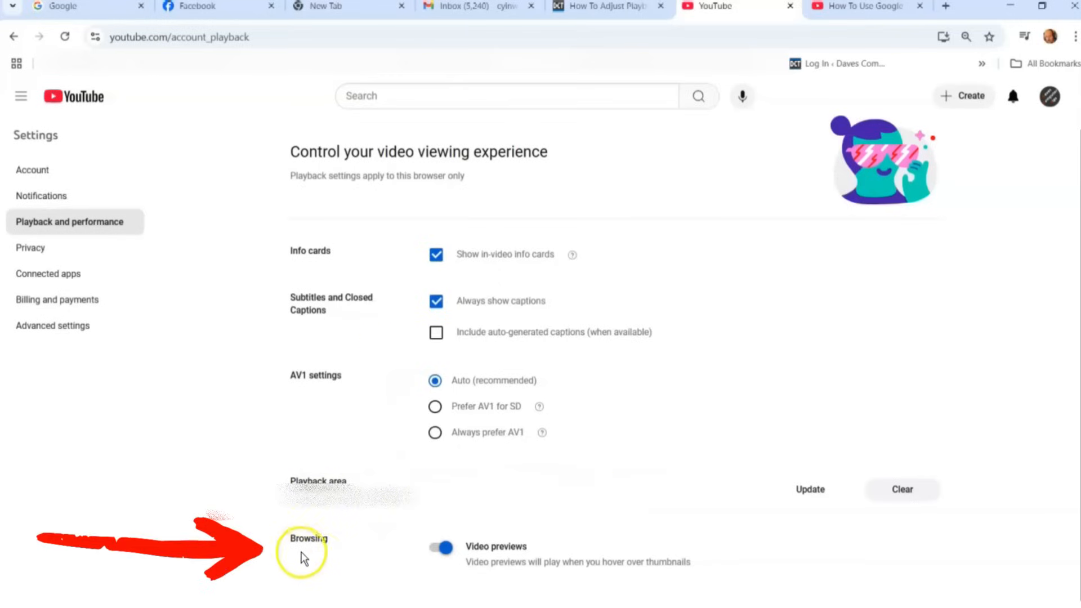
mouse_move(487, 555)
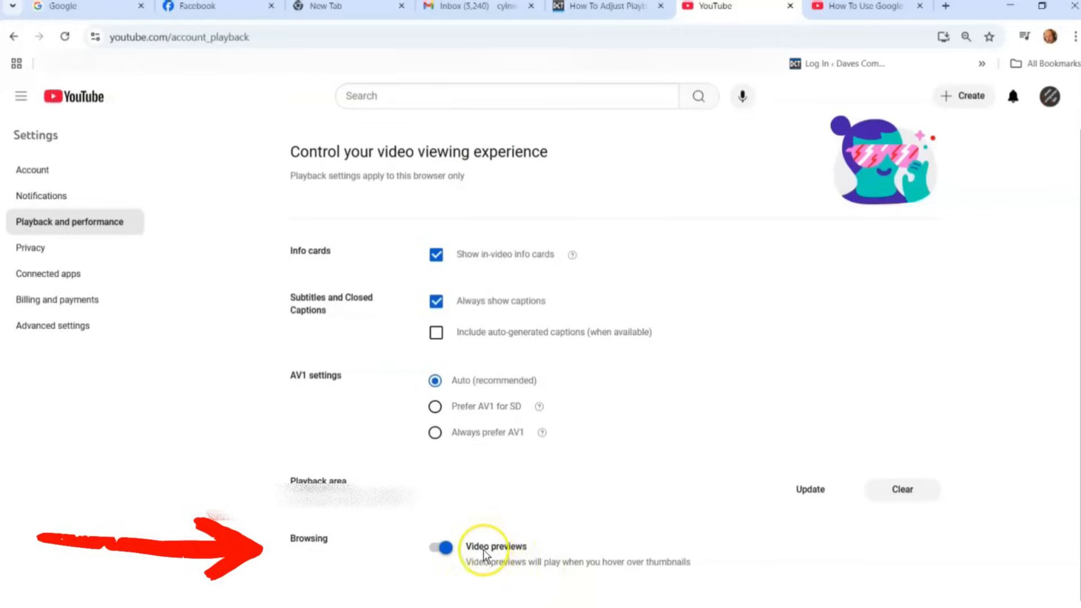
mouse_move(591, 582)
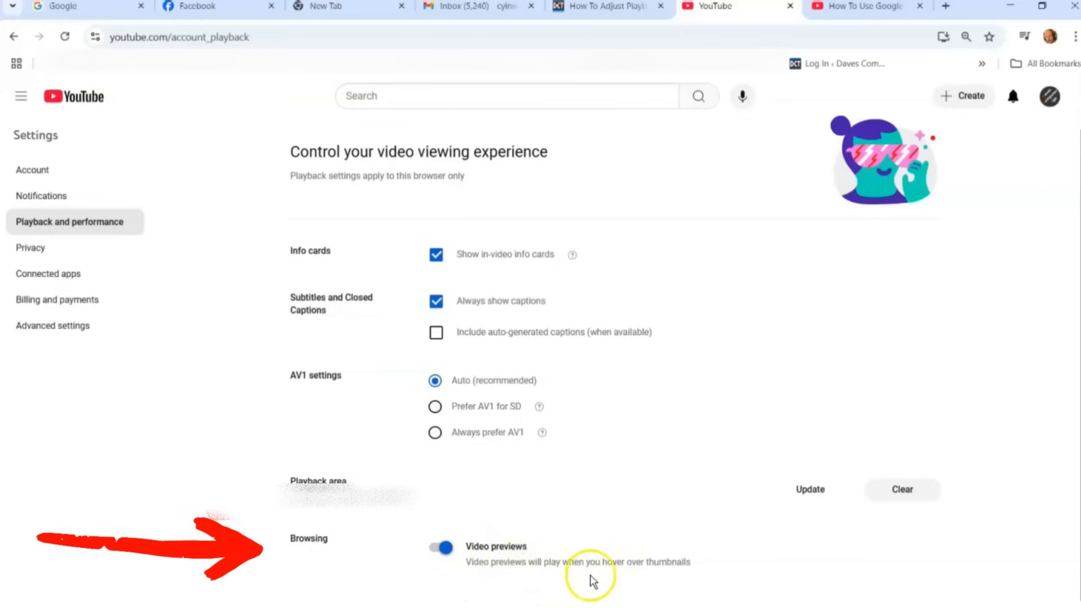
mouse_move(699, 576)
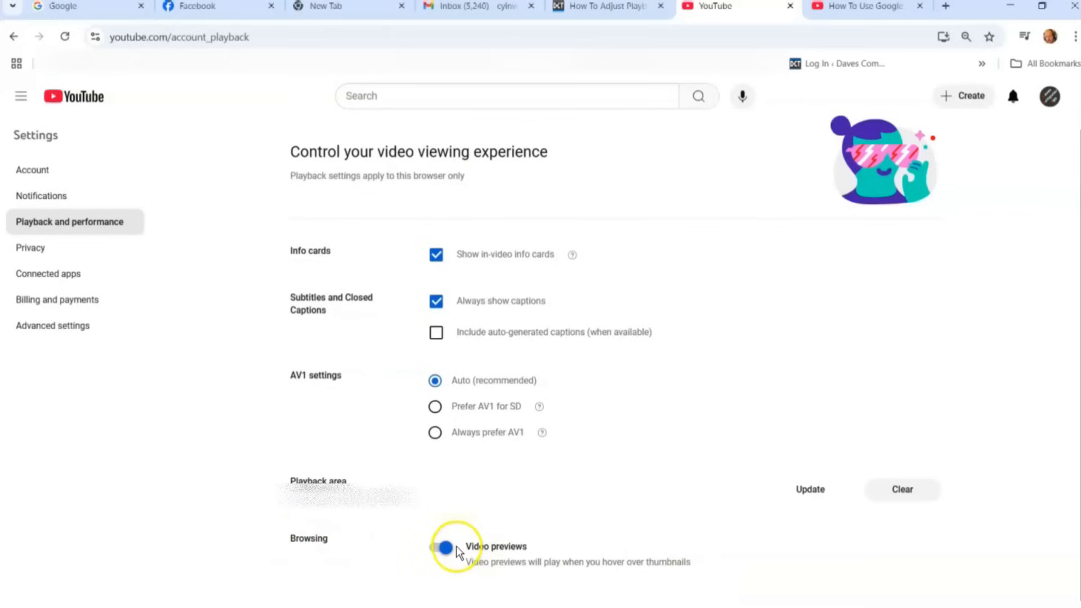
click(444, 547)
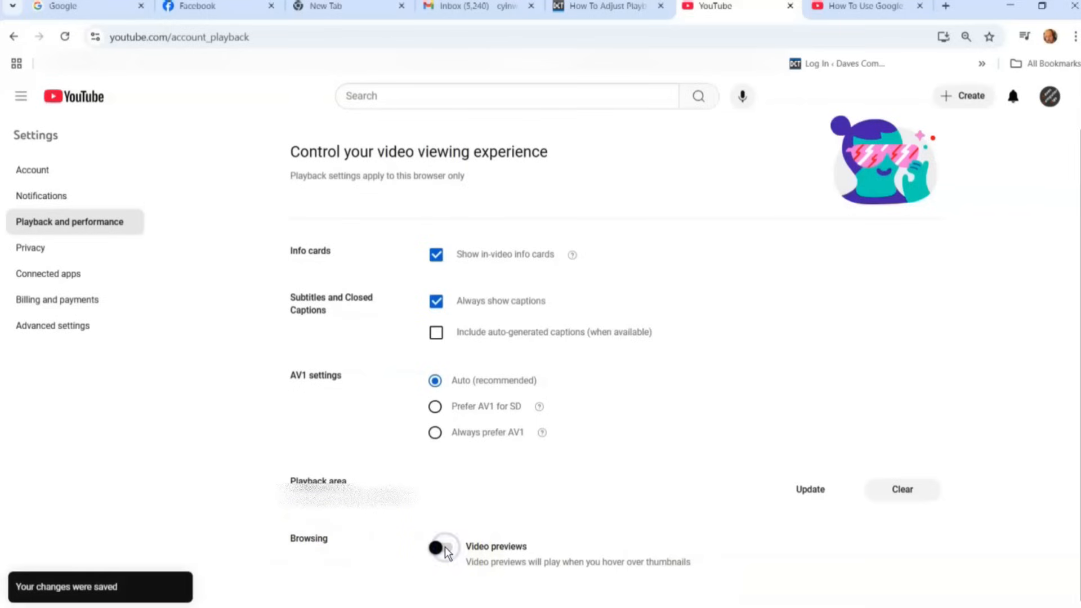
click(442, 547)
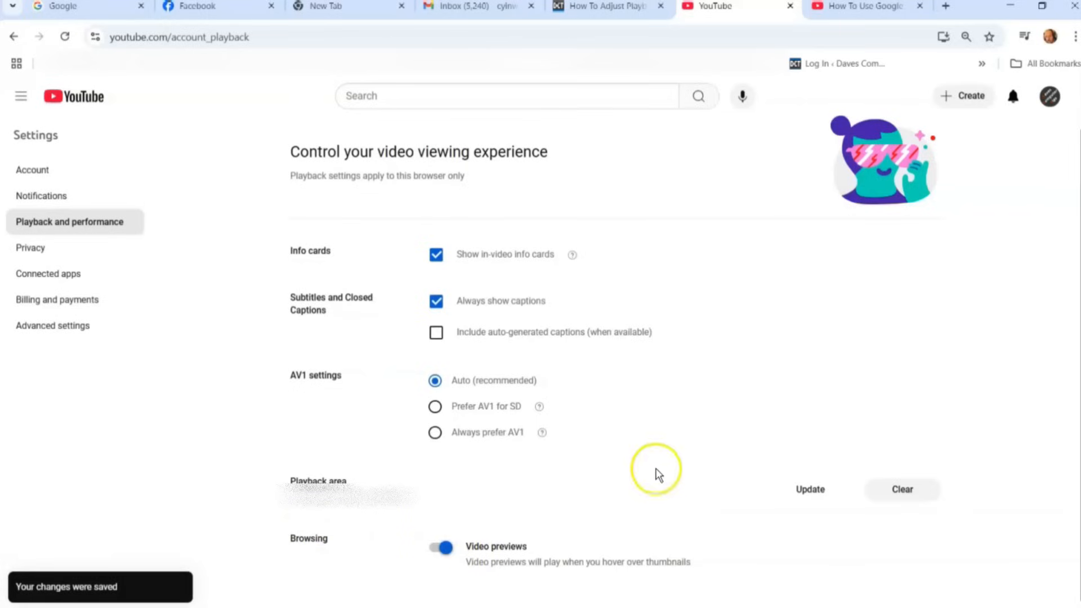
mouse_move(674, 472)
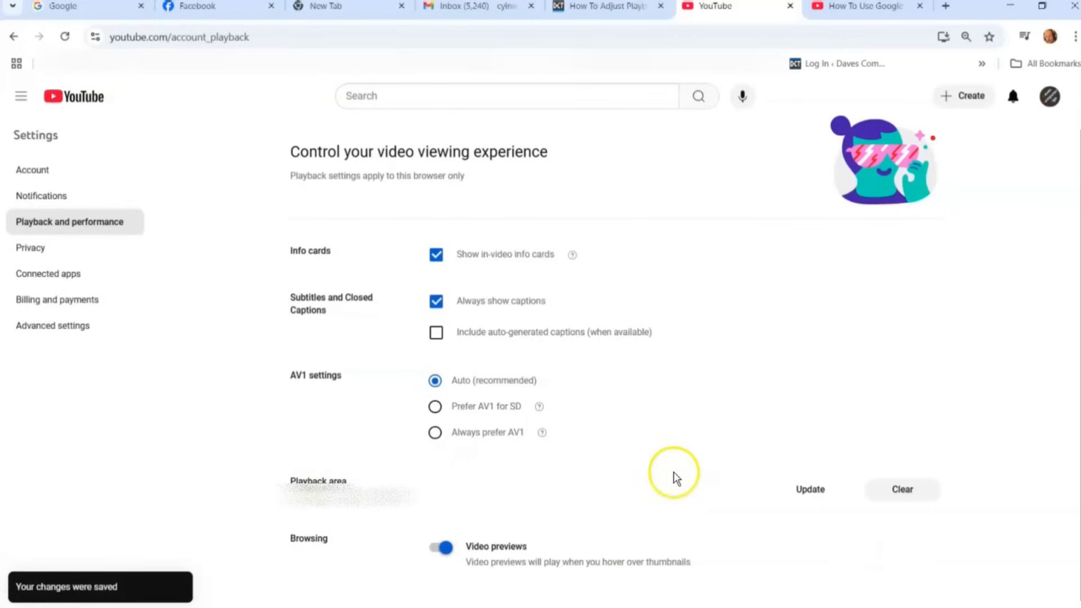
mouse_move(756, 310)
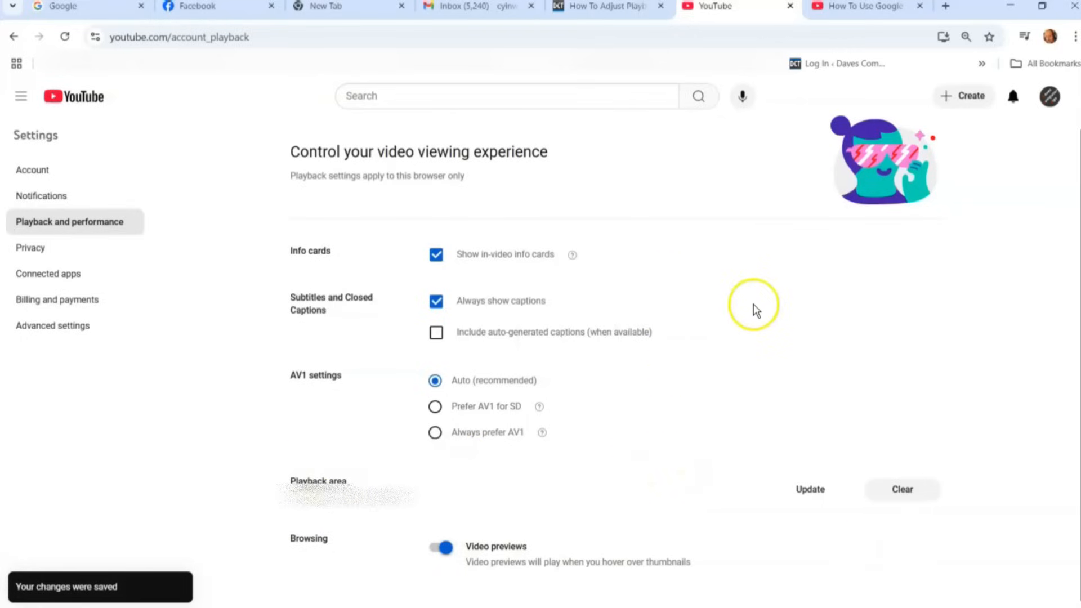
mouse_move(662, 214)
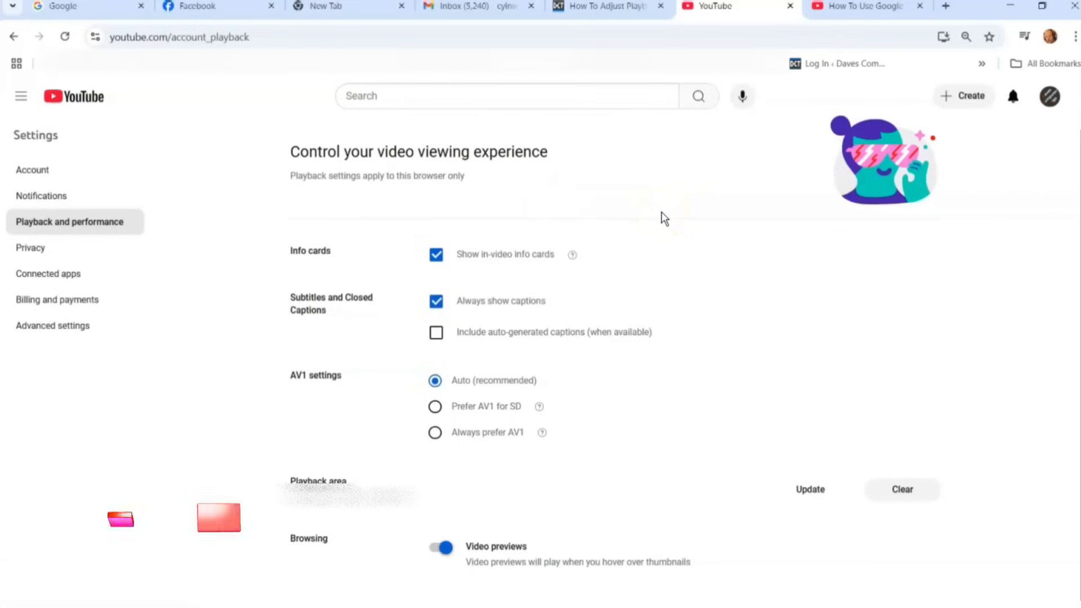
mouse_move(695, 198)
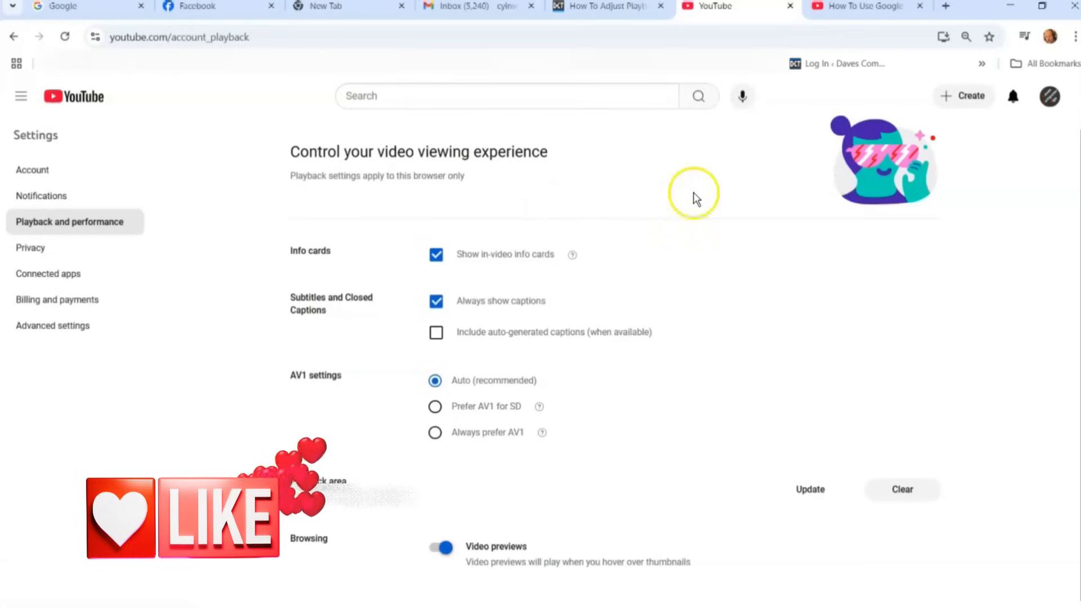
mouse_move(662, 231)
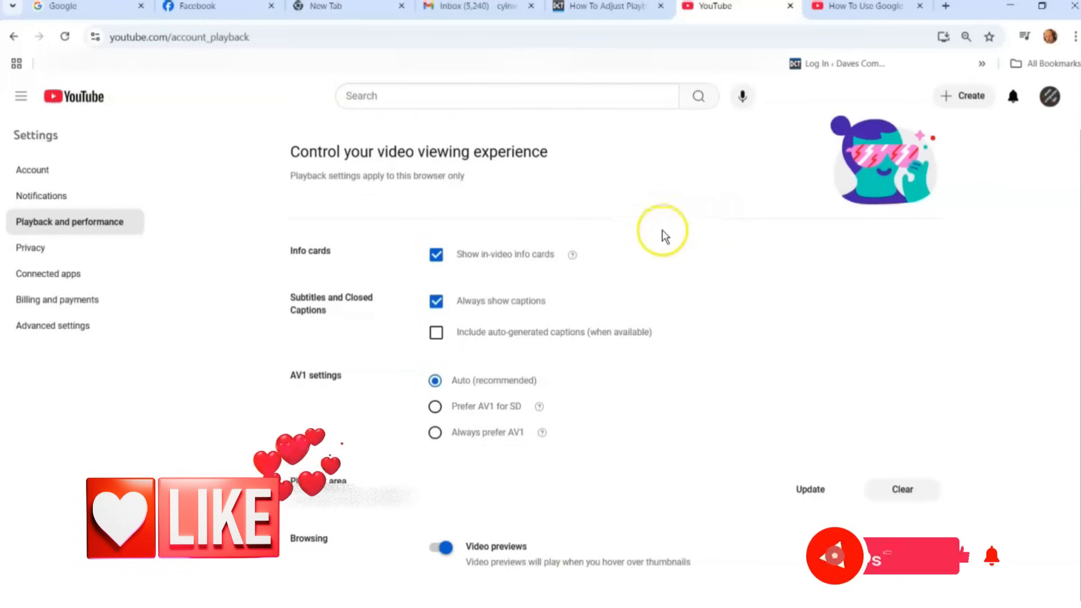
mouse_move(690, 227)
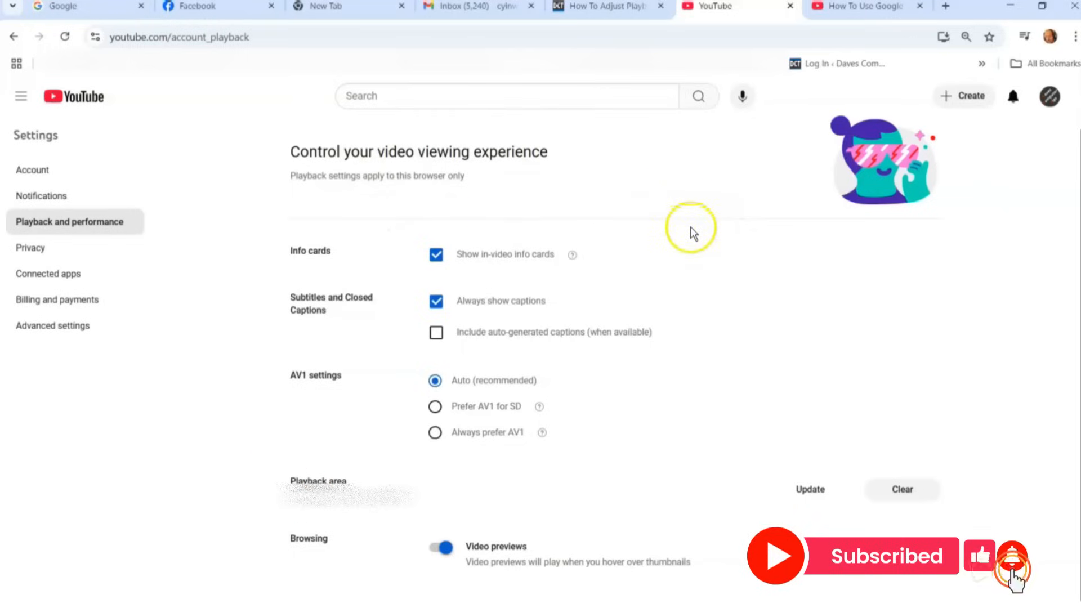
mouse_move(699, 228)
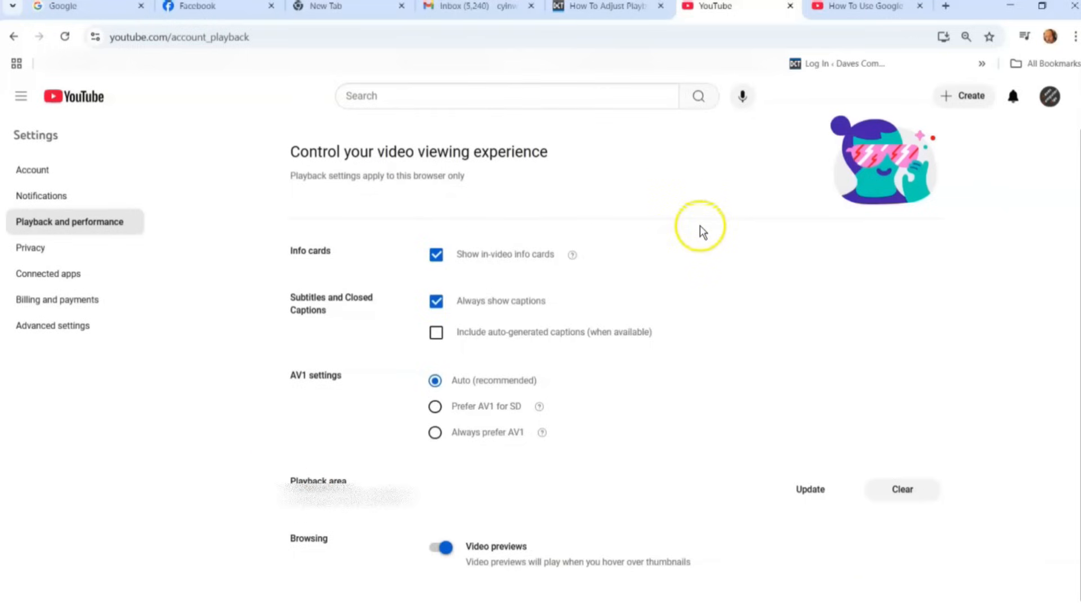
mouse_move(855, 7)
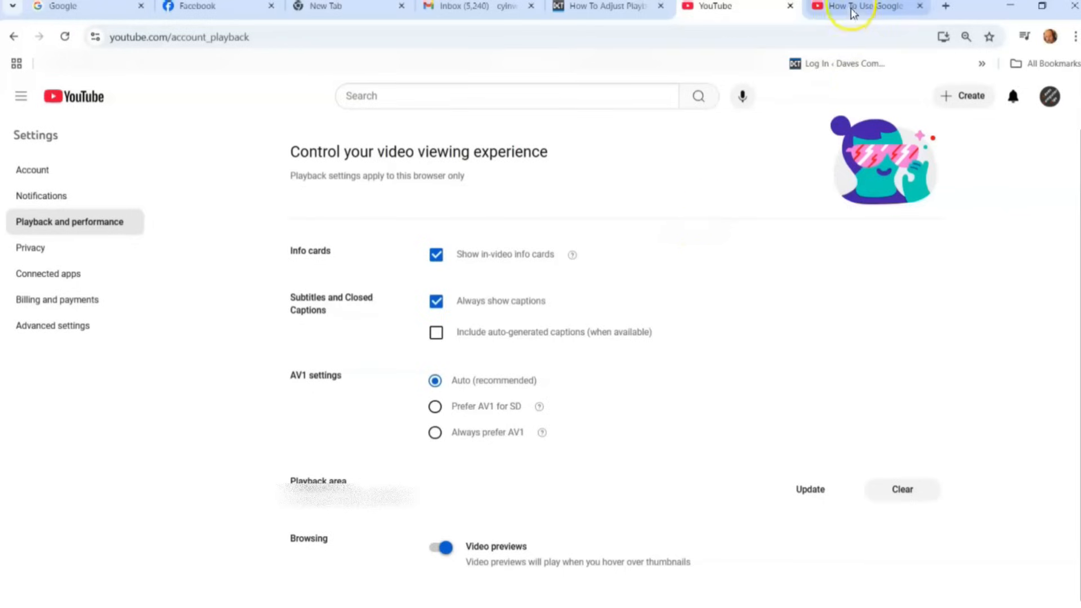
mouse_move(865, 7)
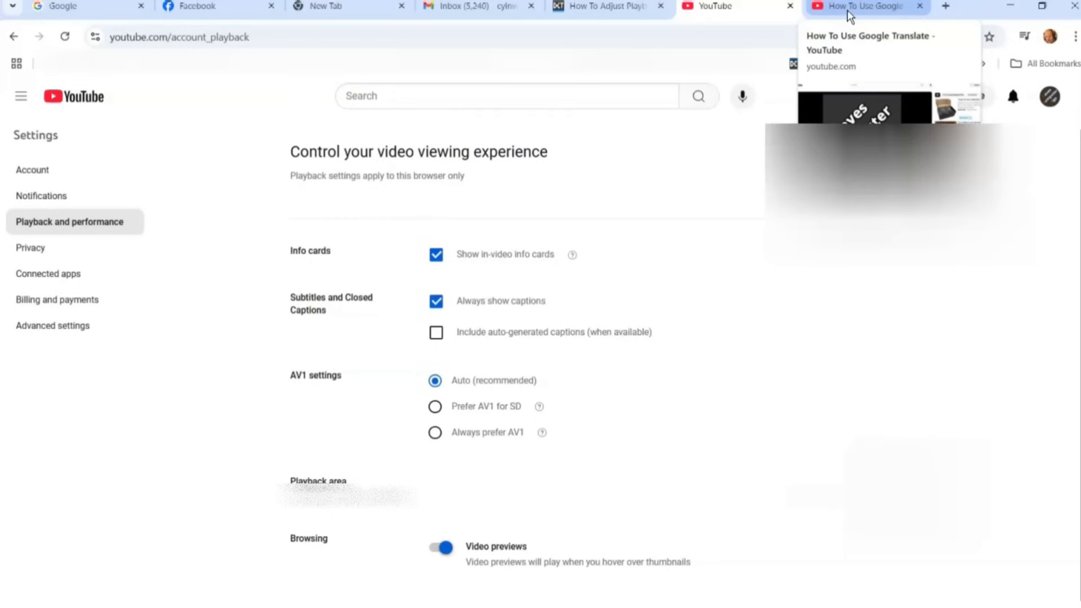
Step: View the video's in-player playback speed options, then its quality choices (1080p to 144p, Auto)
click(862, 7)
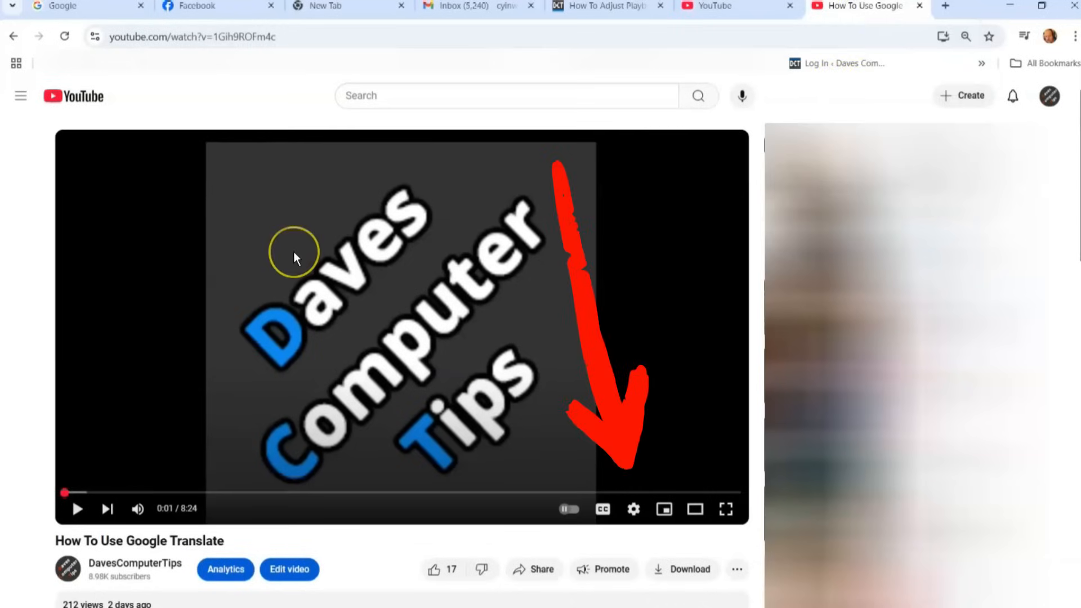
mouse_move(555, 224)
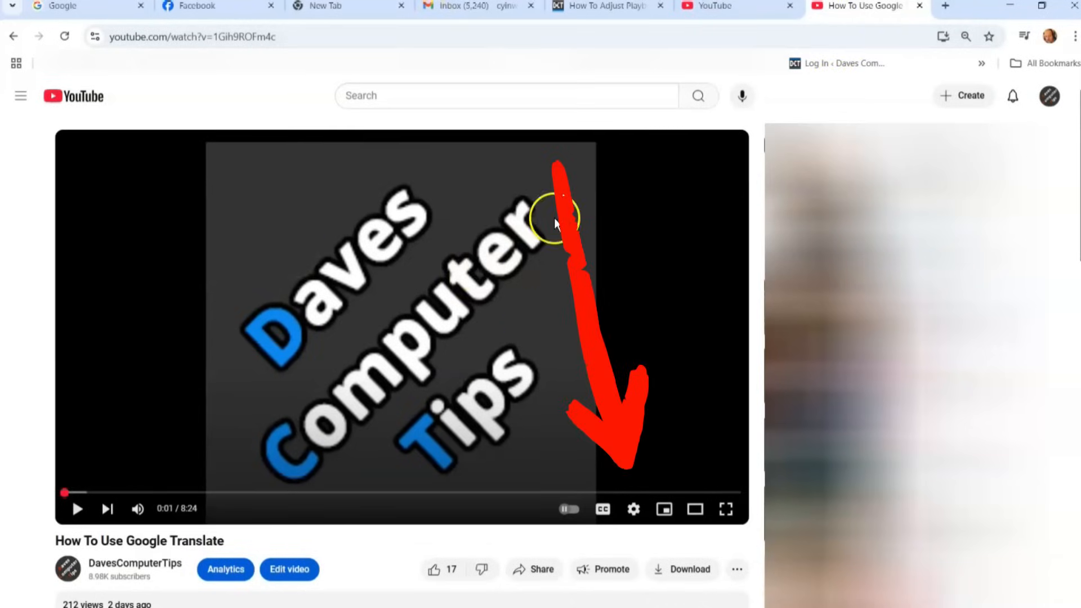
mouse_move(632, 509)
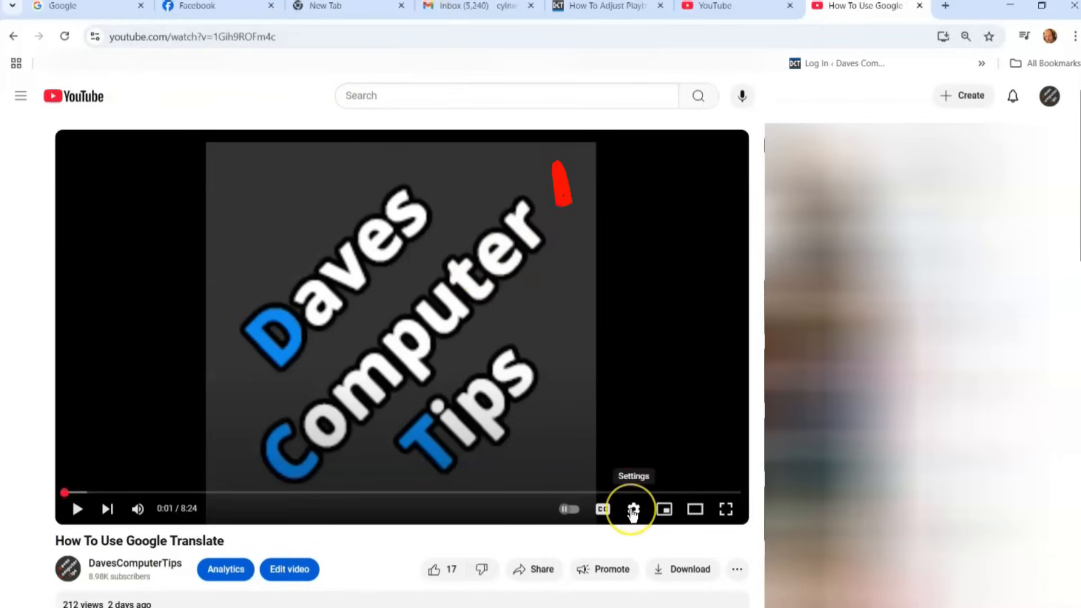
click(632, 509)
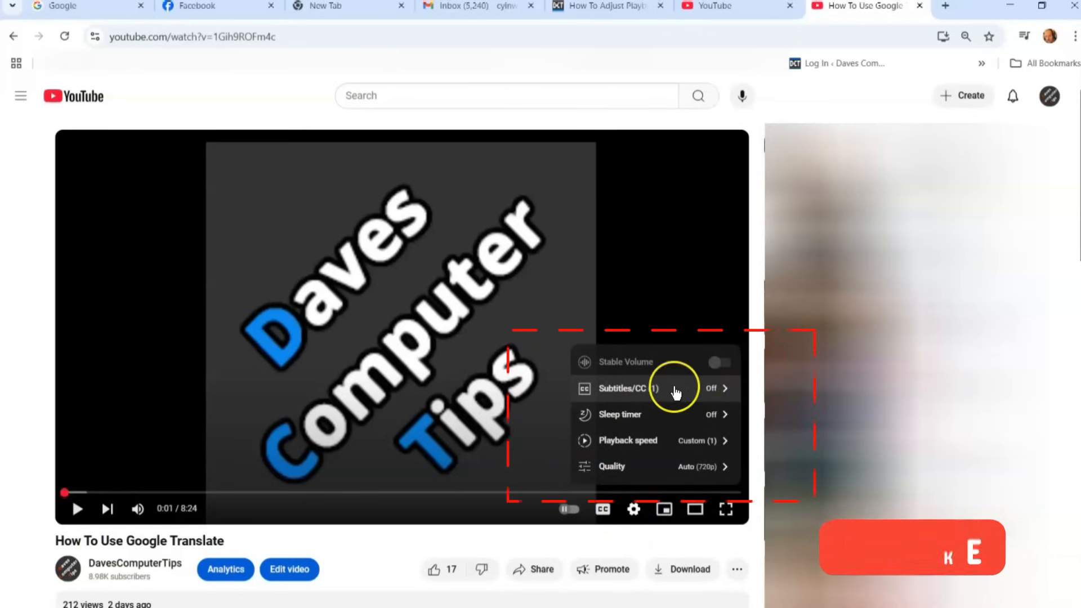
mouse_move(711, 424)
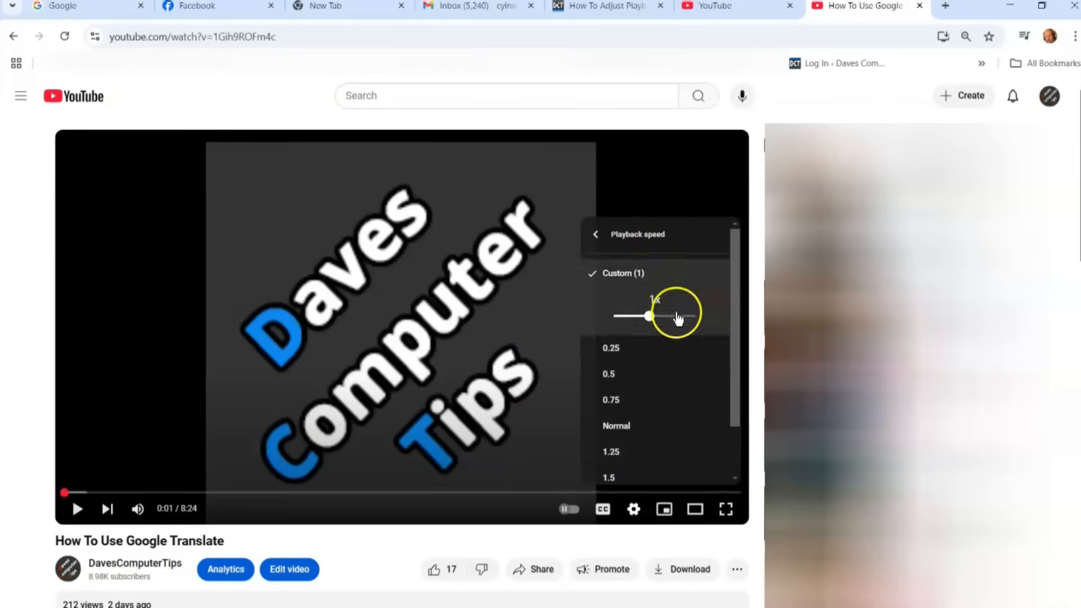
click(595, 234)
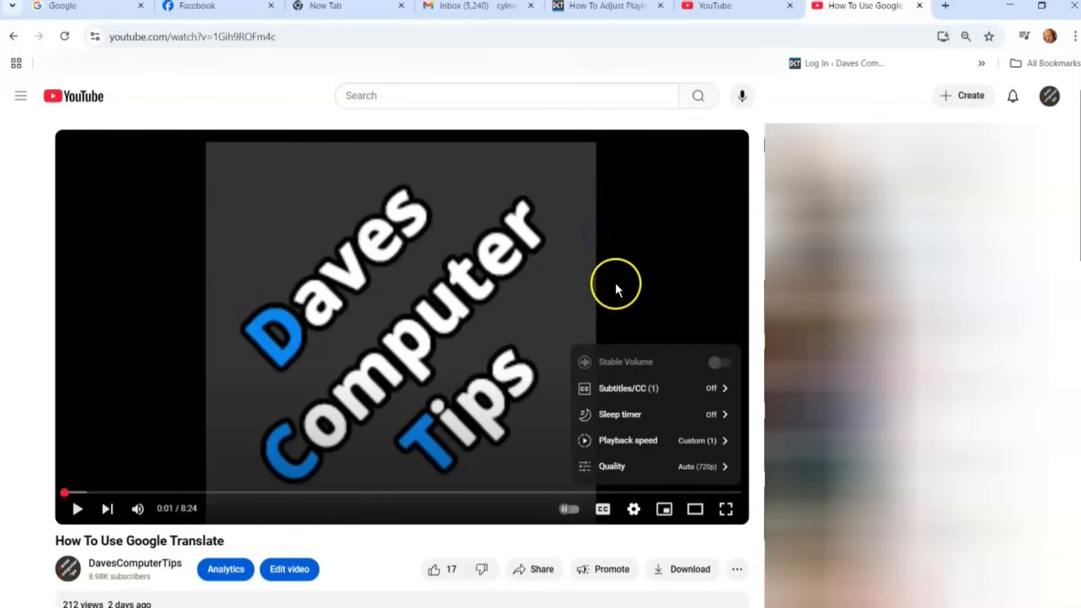
mouse_move(659, 474)
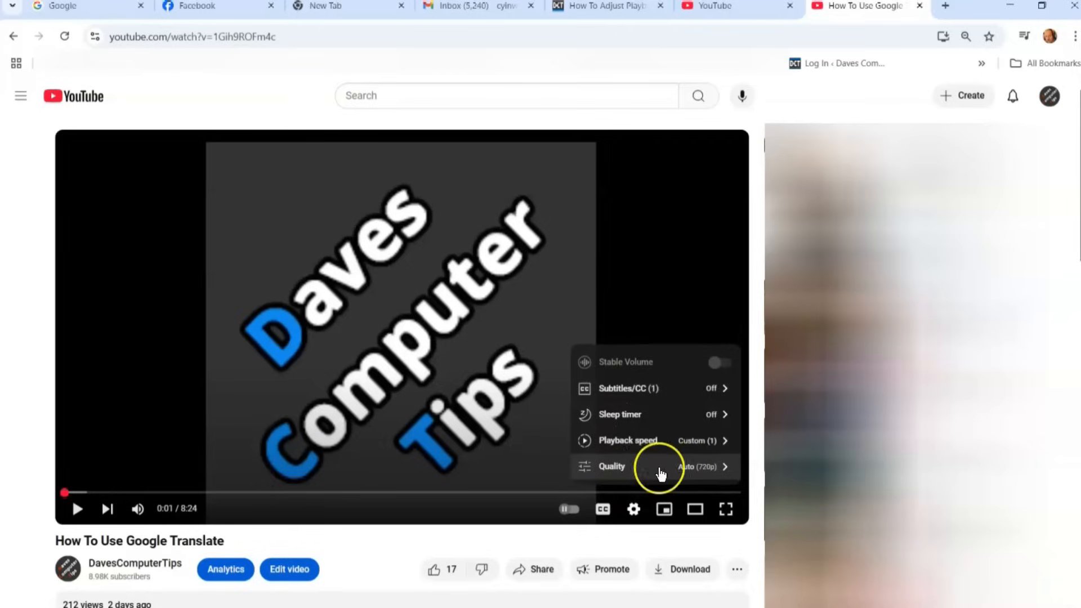
click(649, 466)
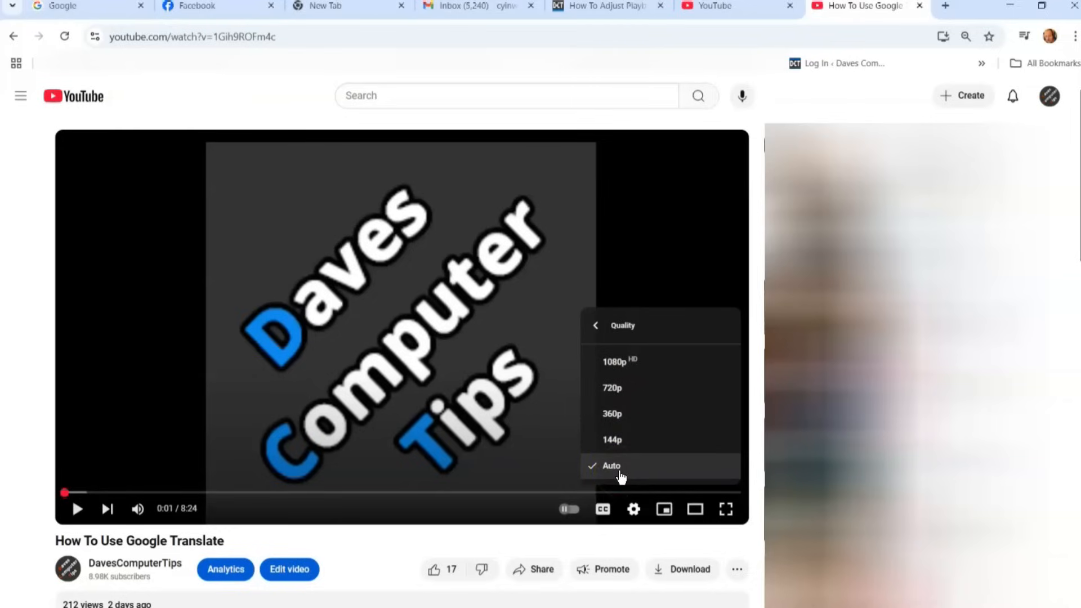
mouse_move(662, 365)
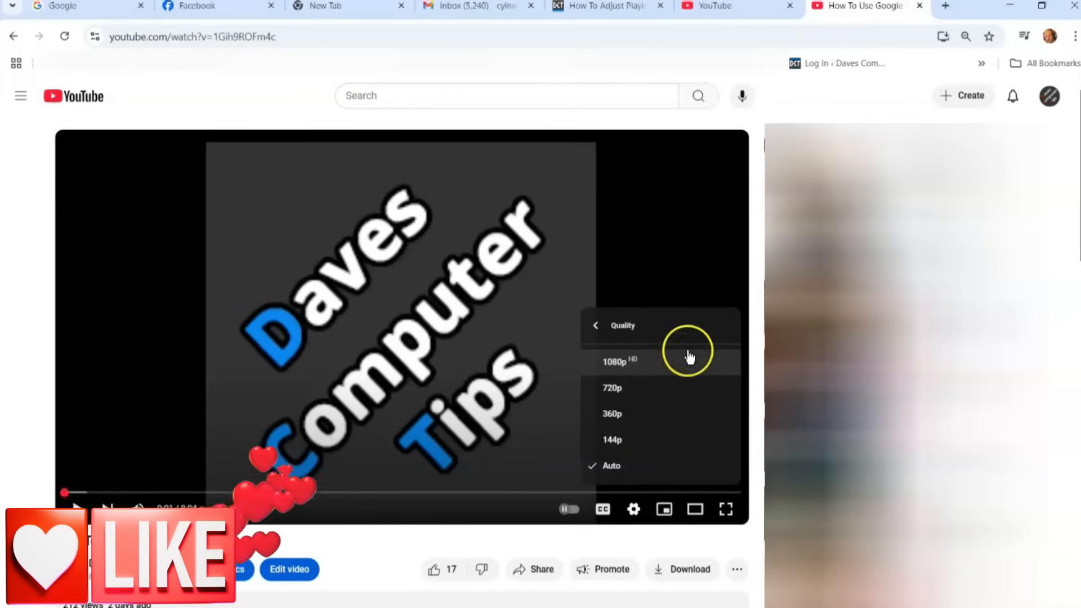
mouse_move(551, 325)
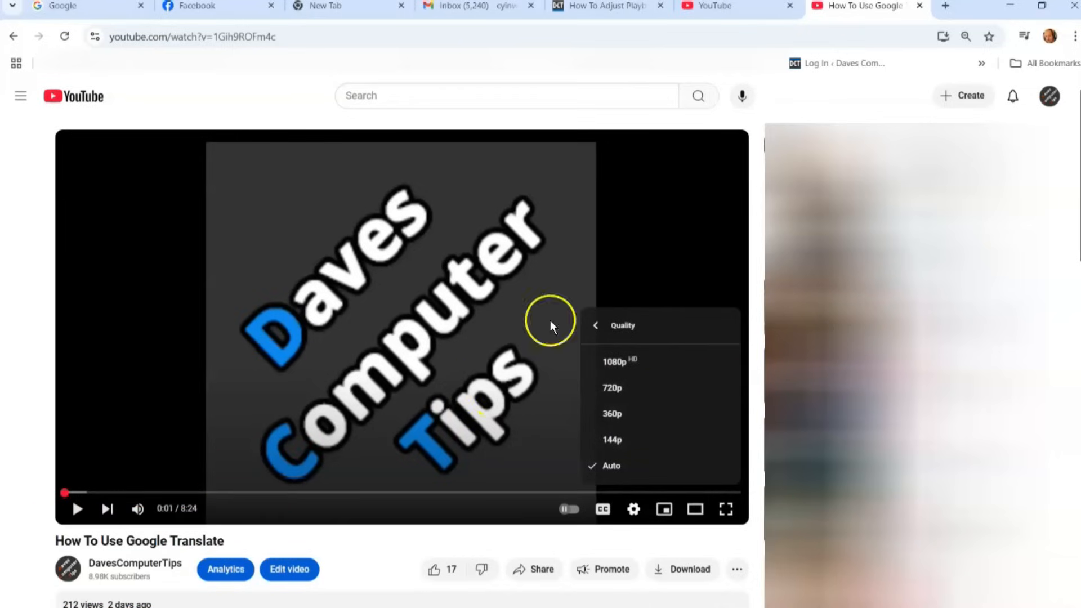
mouse_move(717, 171)
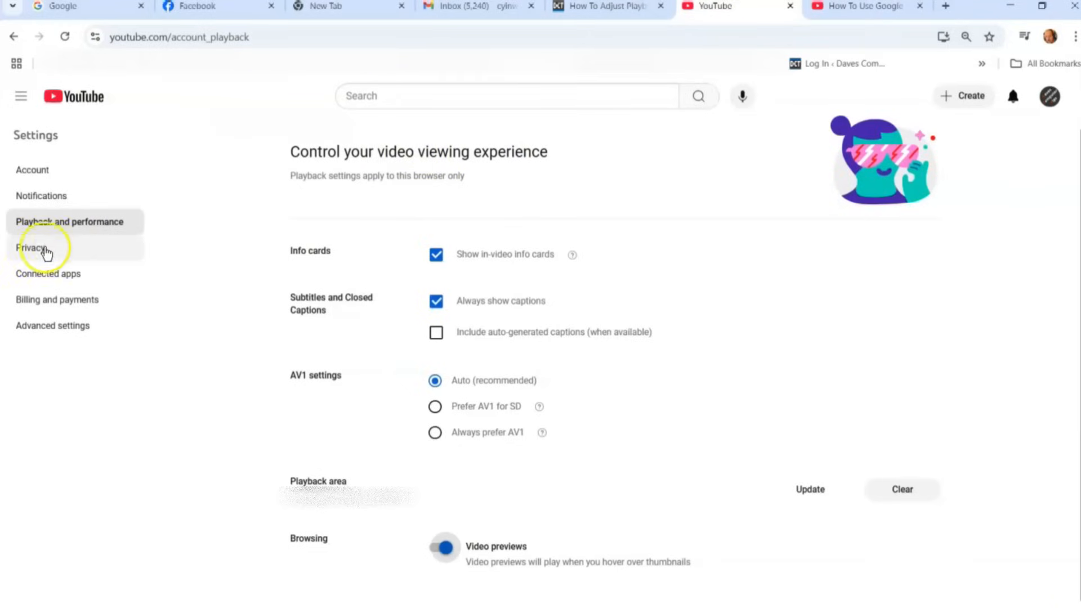
mouse_move(124, 146)
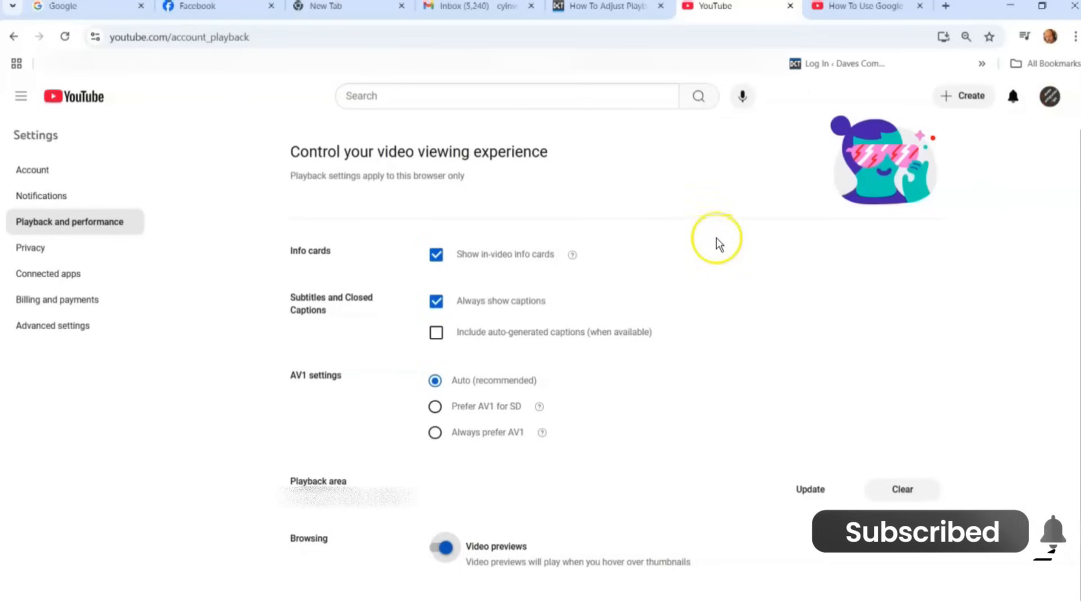
mouse_move(581, 36)
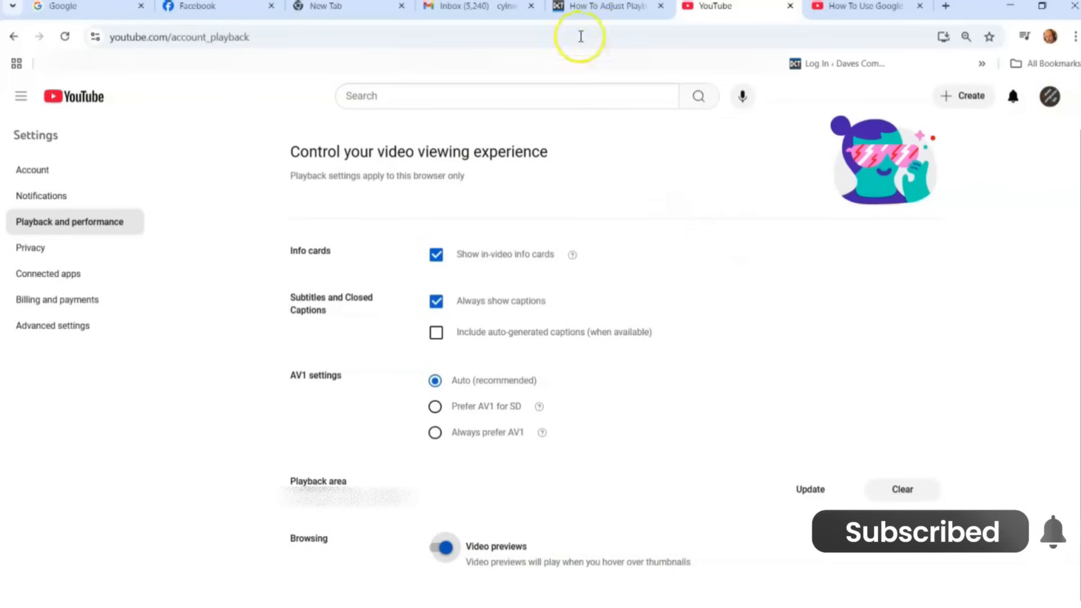
Step: Bring up the Daves Computer Tips article 'How To Adjust Playback Settings – YouTube'
click(607, 7)
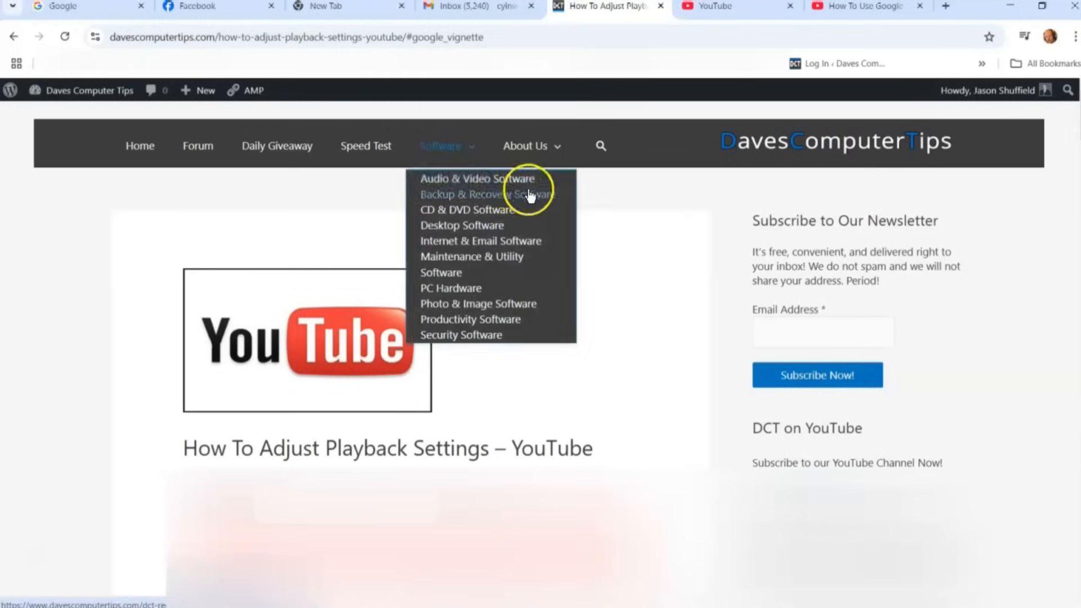